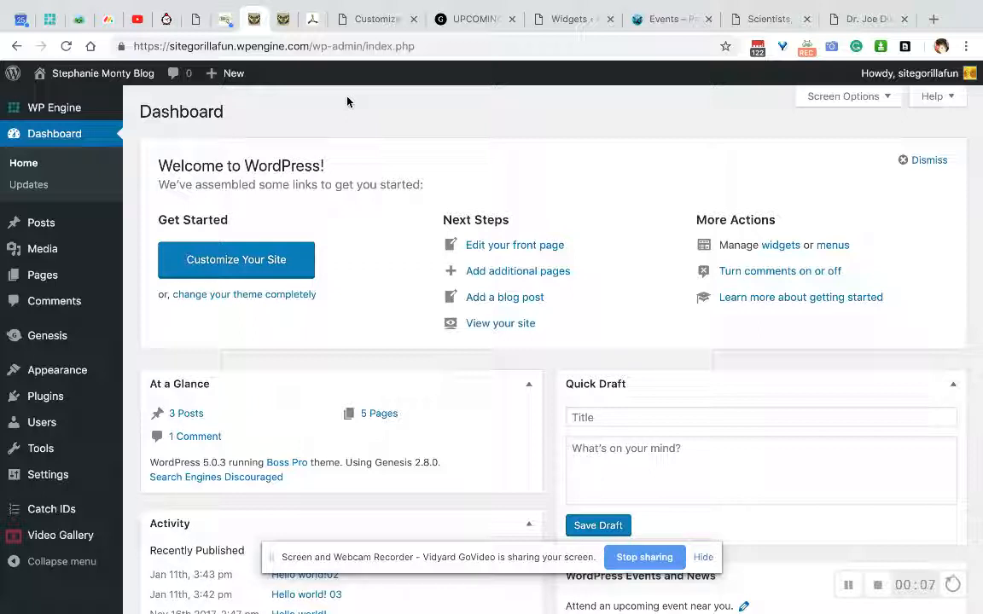
mouse_move(41, 275)
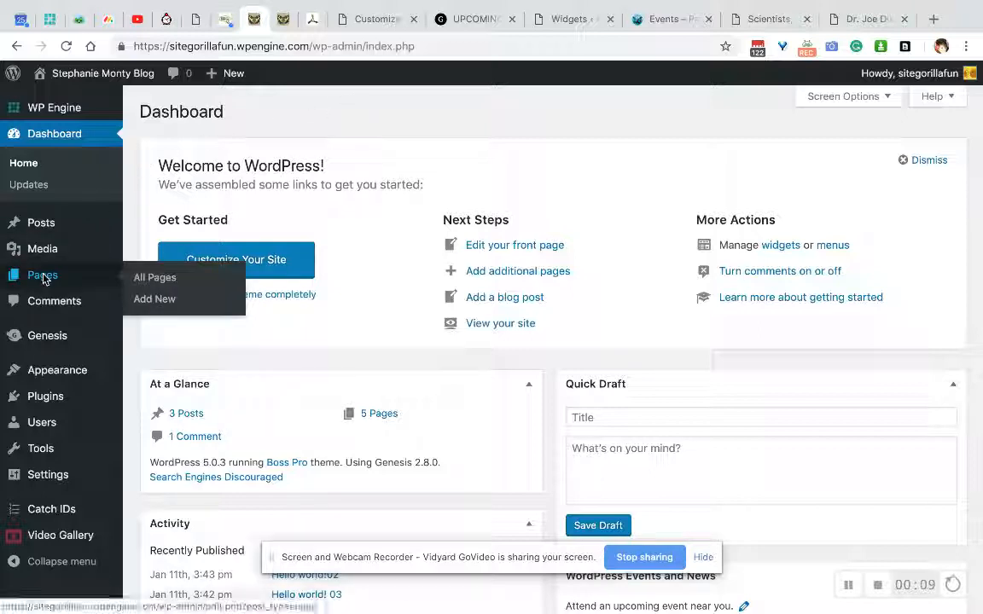
Step: Start a new blank page from Pages > Add New in the admin sidebar
click(153, 299)
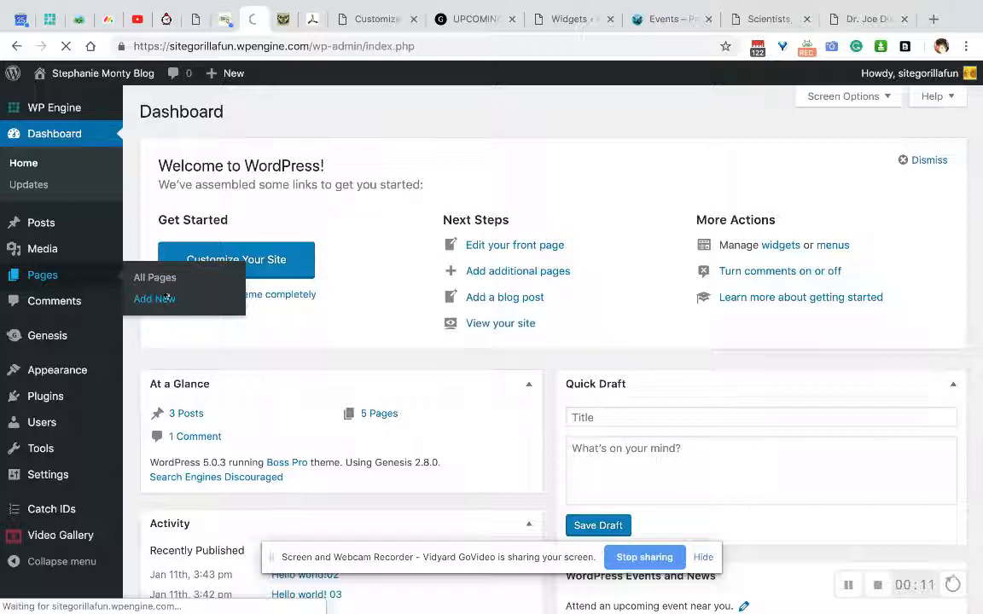
click(154, 299)
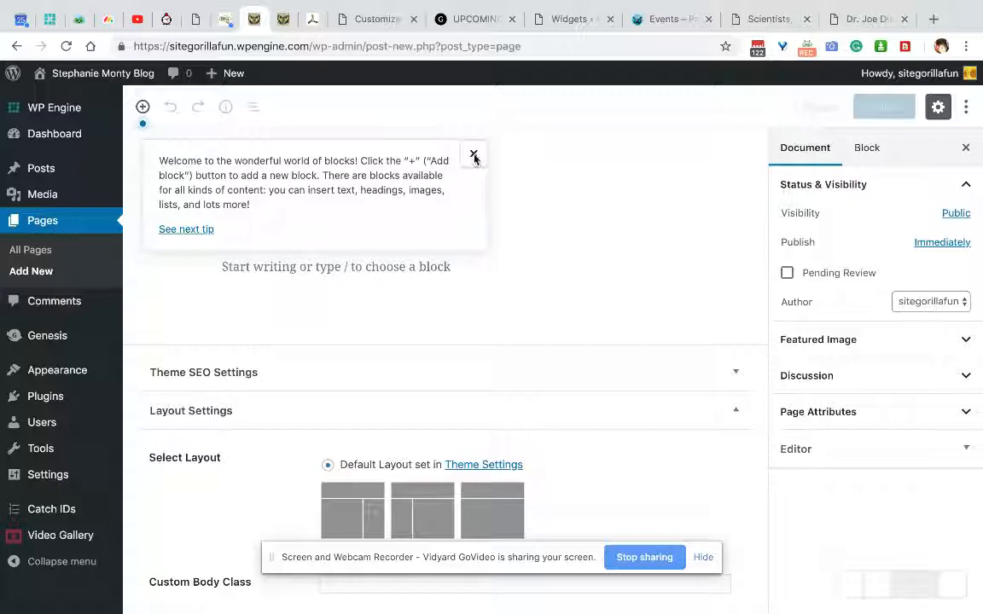
Step: Dismiss the welcome tip and title the page 'Standard Layout Example'
click(475, 155)
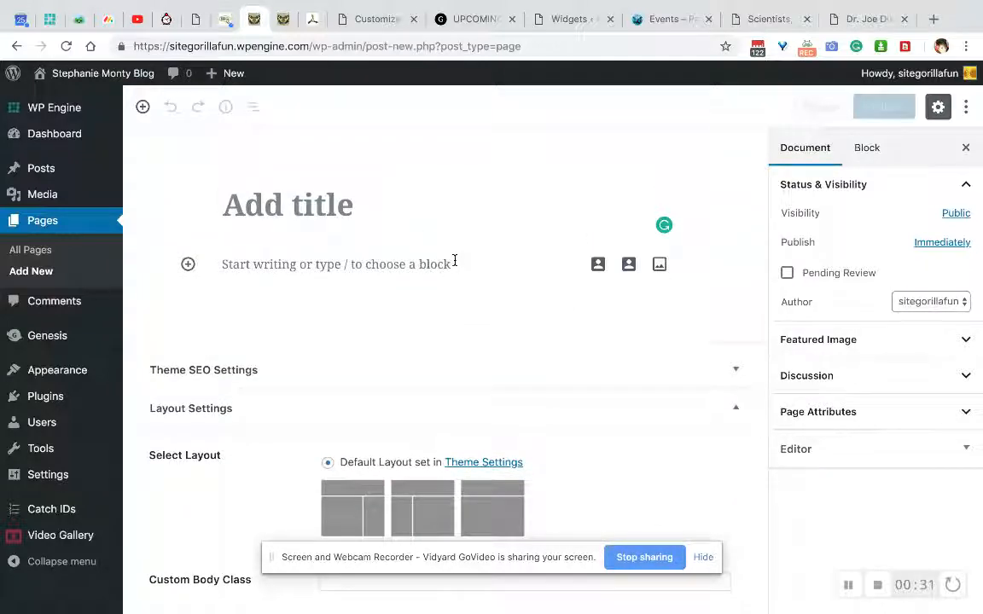
text(Standard La)
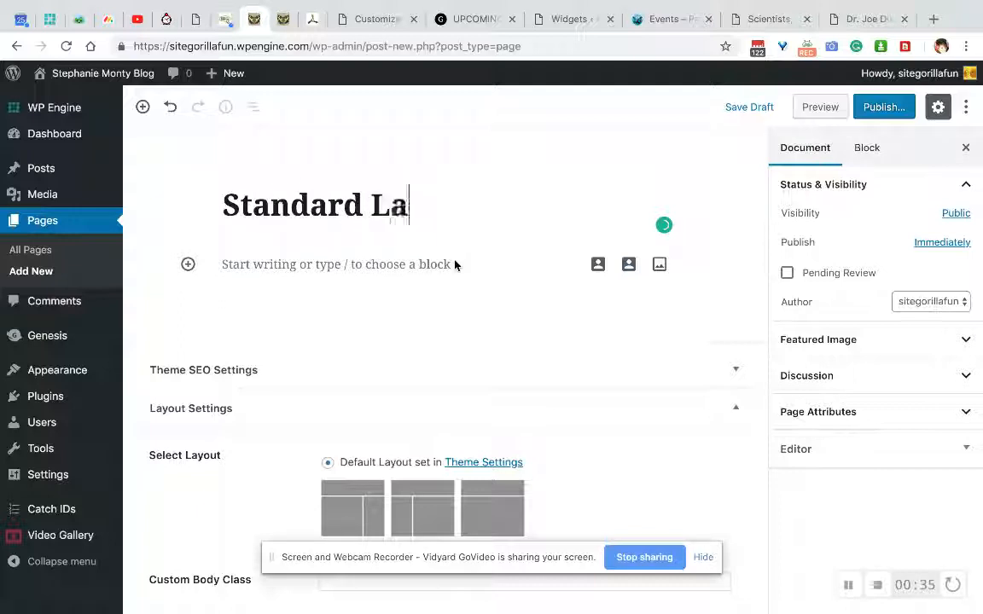
text(your)
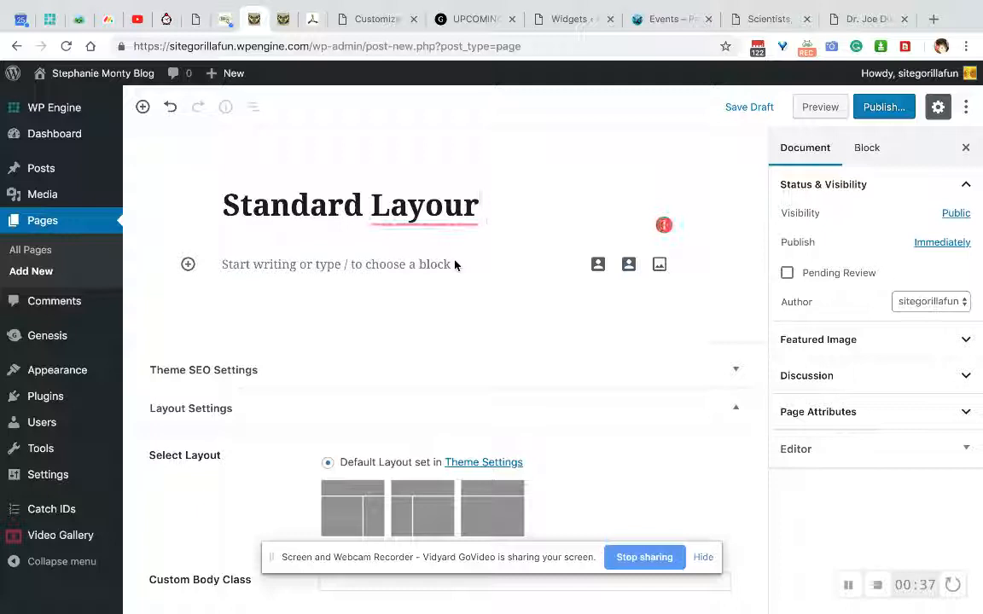
text(Exam)
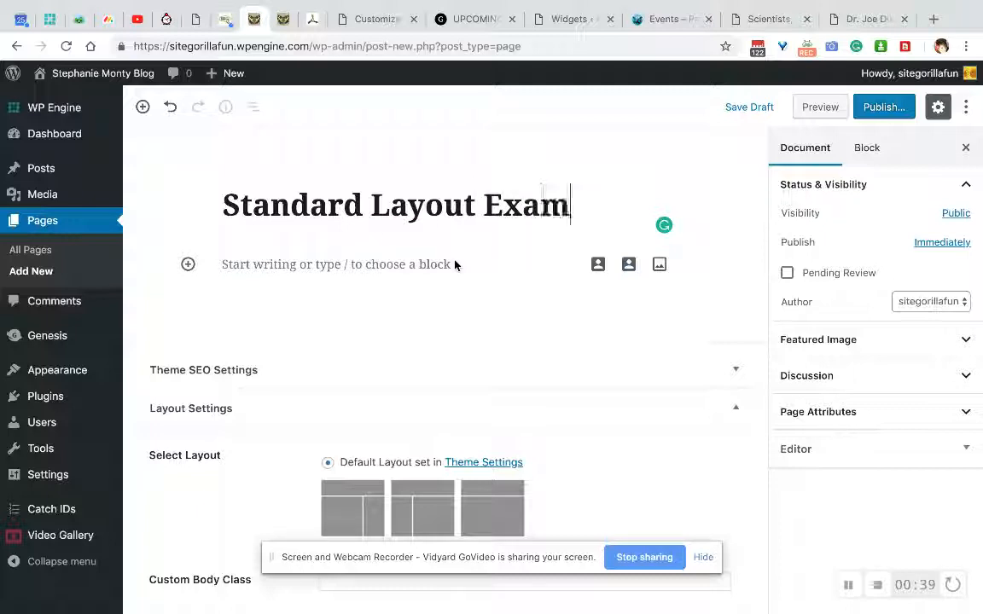
text(ple)
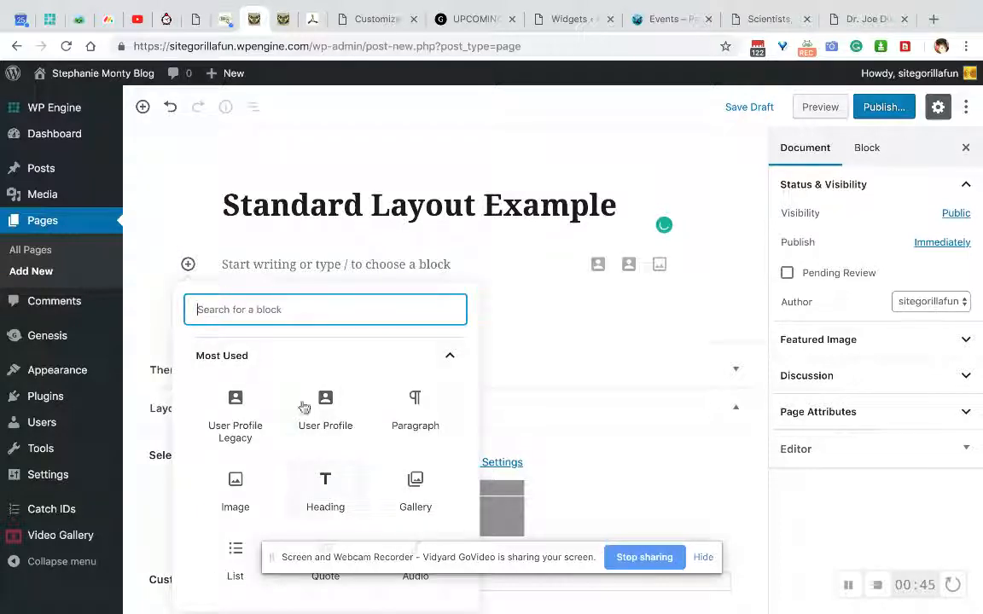
Step: Insert a Heading block reading 'Heading 1' and leave an empty block below it
text(heading)
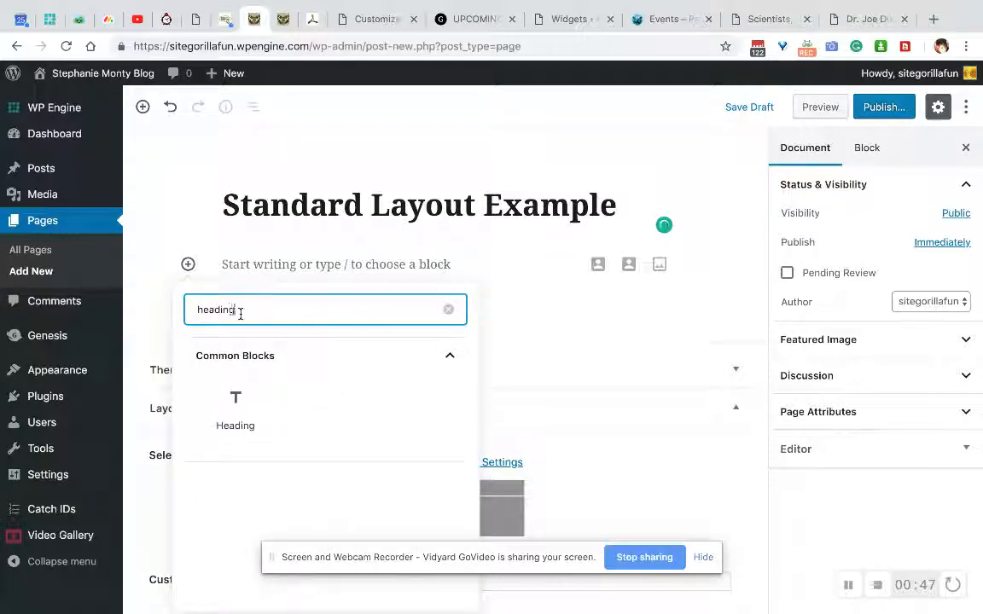
click(235, 410)
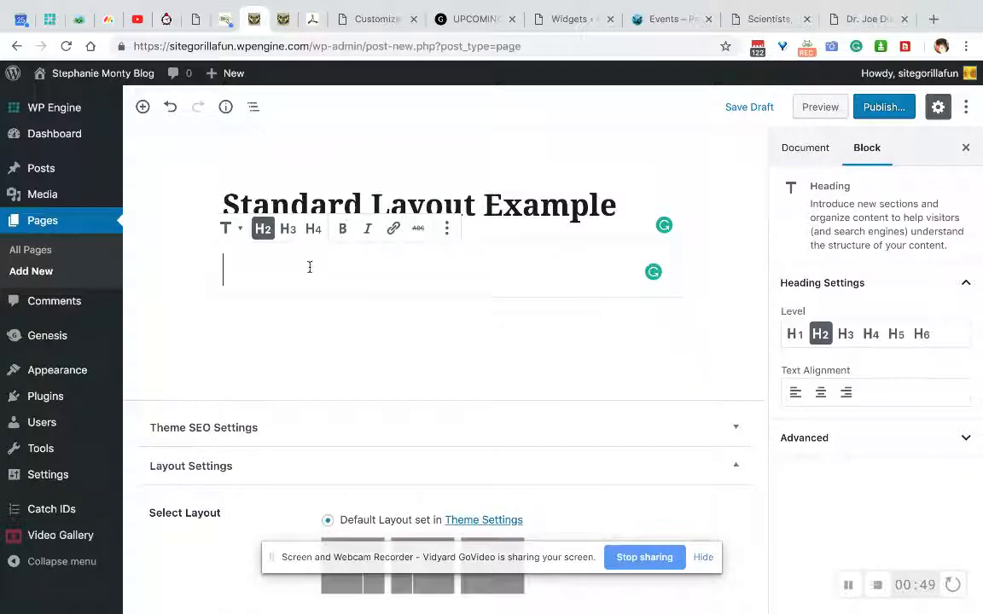
text(Heading)
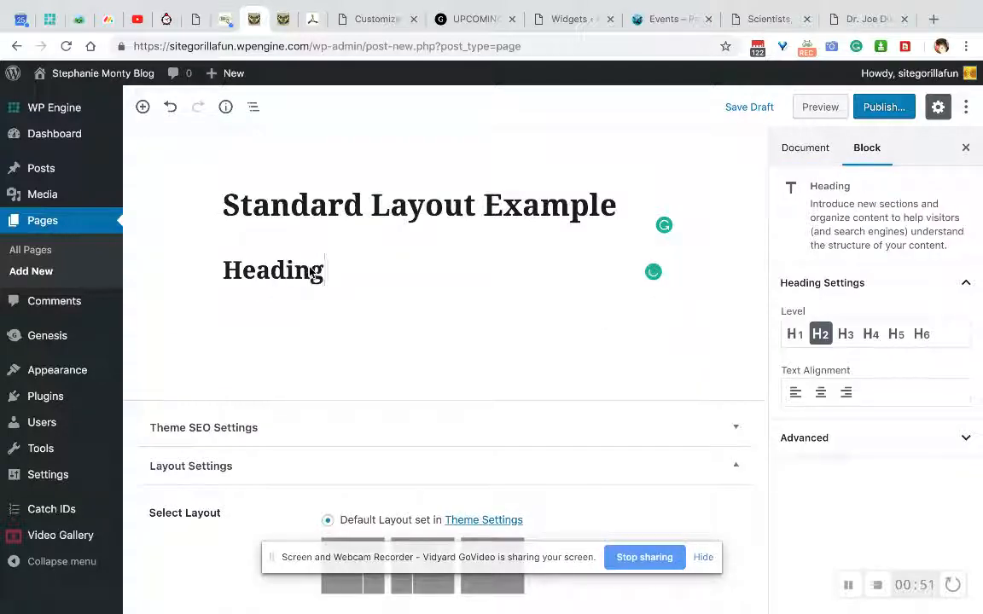
text(1)
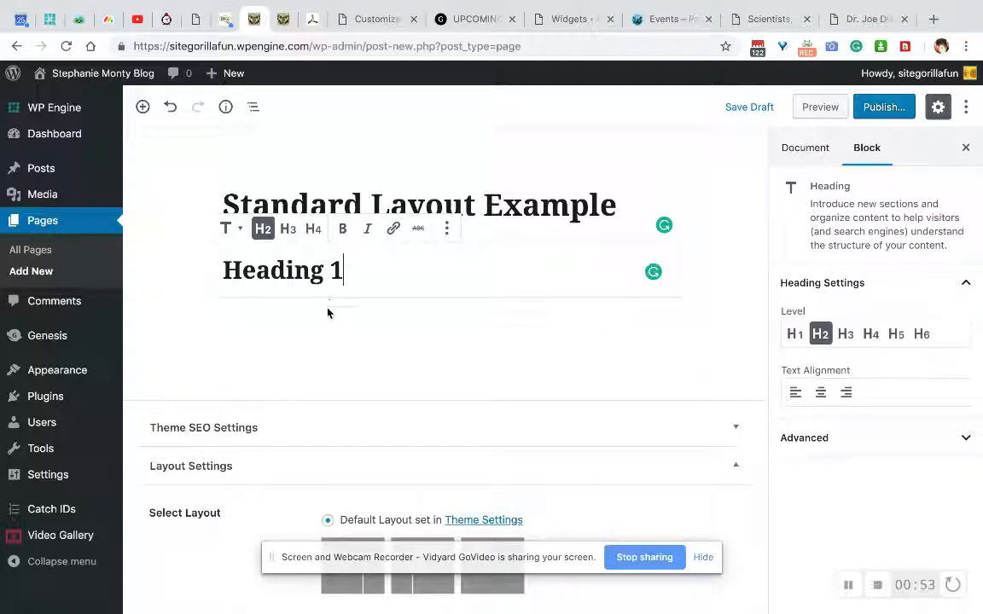
click(805, 147)
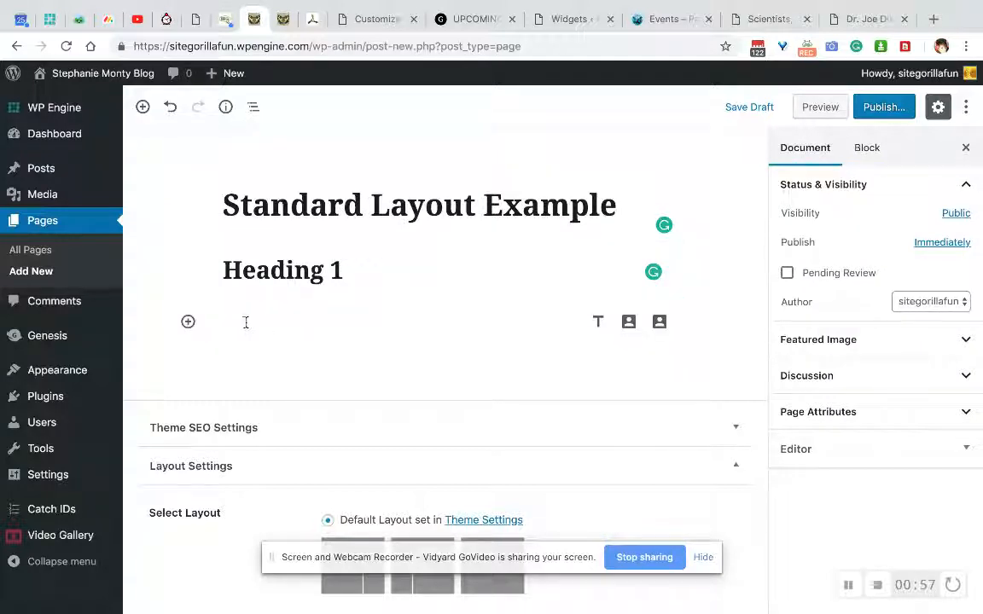
Step: Insert an empty Image block below Heading 1 via the block inserter search
click(188, 321)
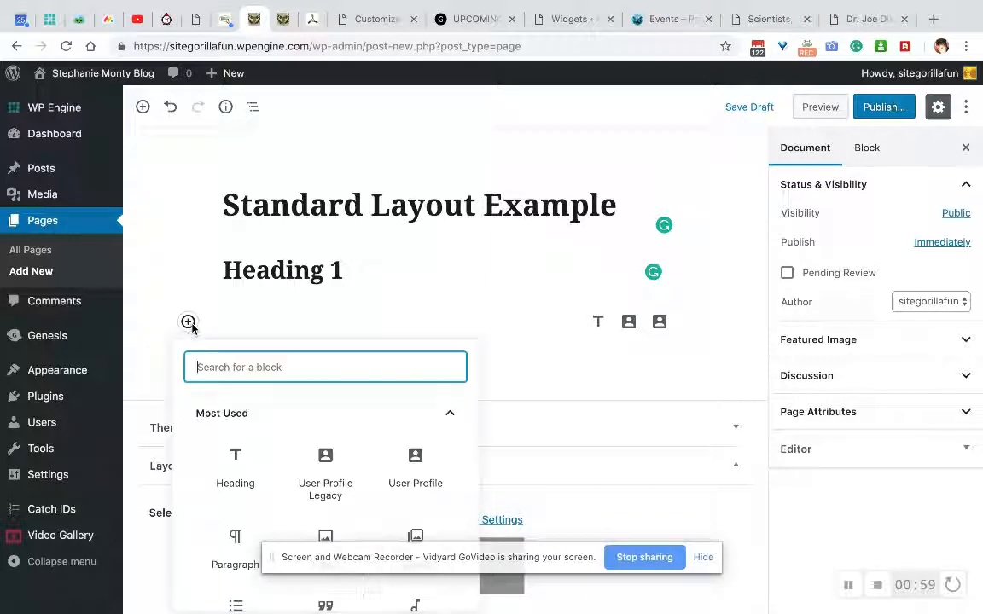
mouse_move(324, 460)
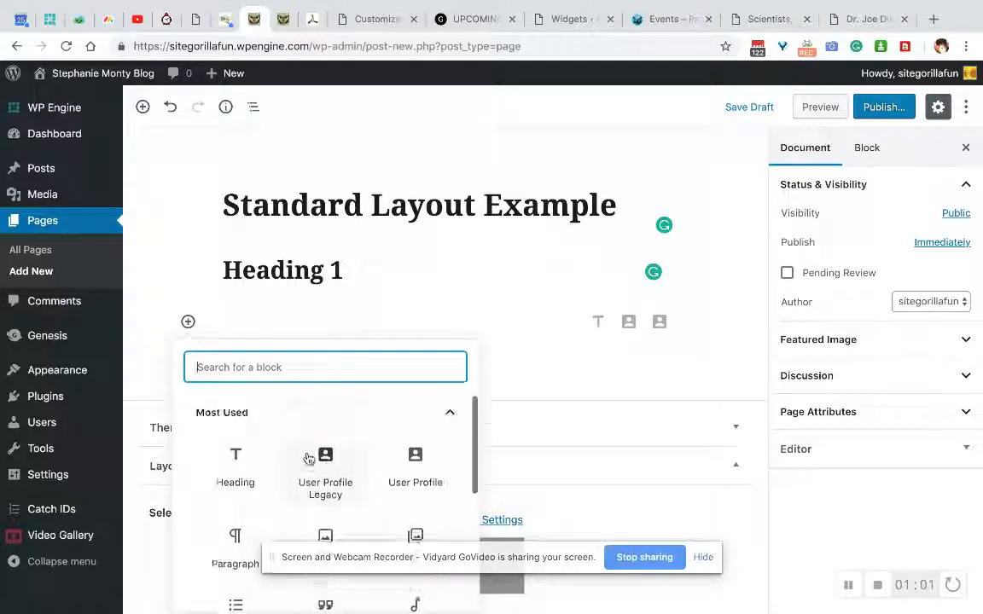
text(imag)
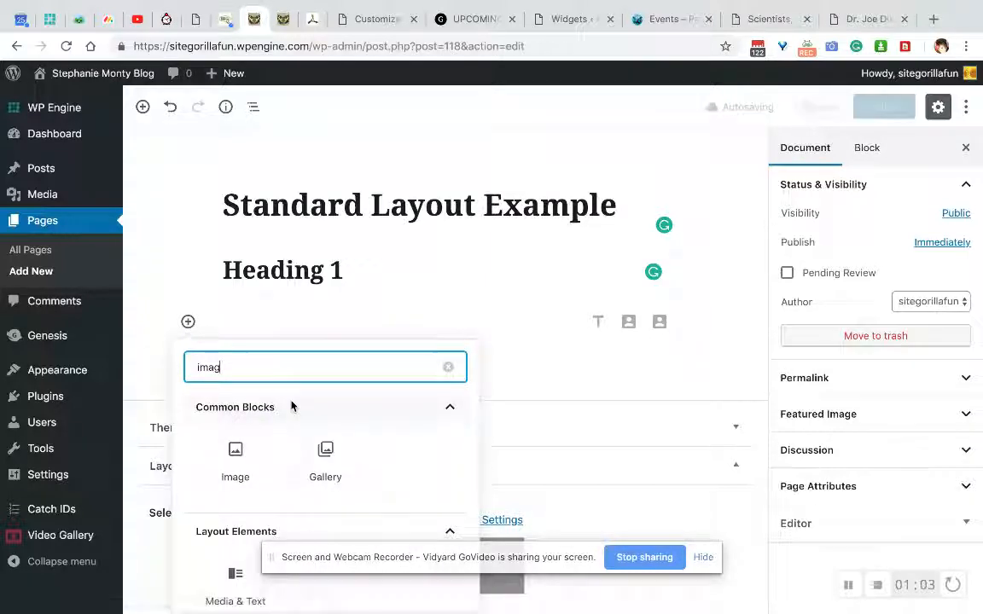
click(236, 451)
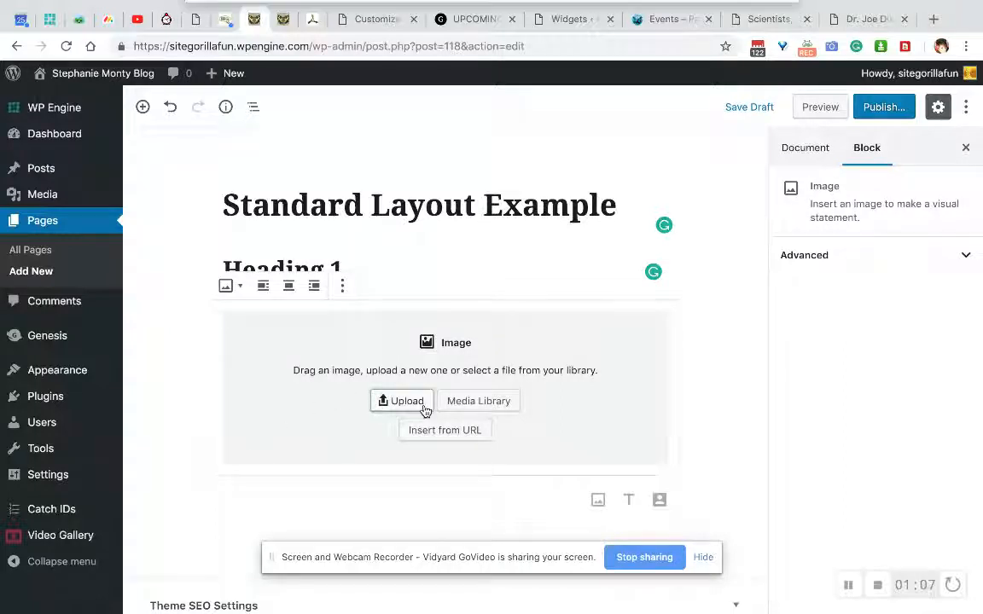
Step: Upload the plant photo from the 'to archive' folder into the image block
click(401, 401)
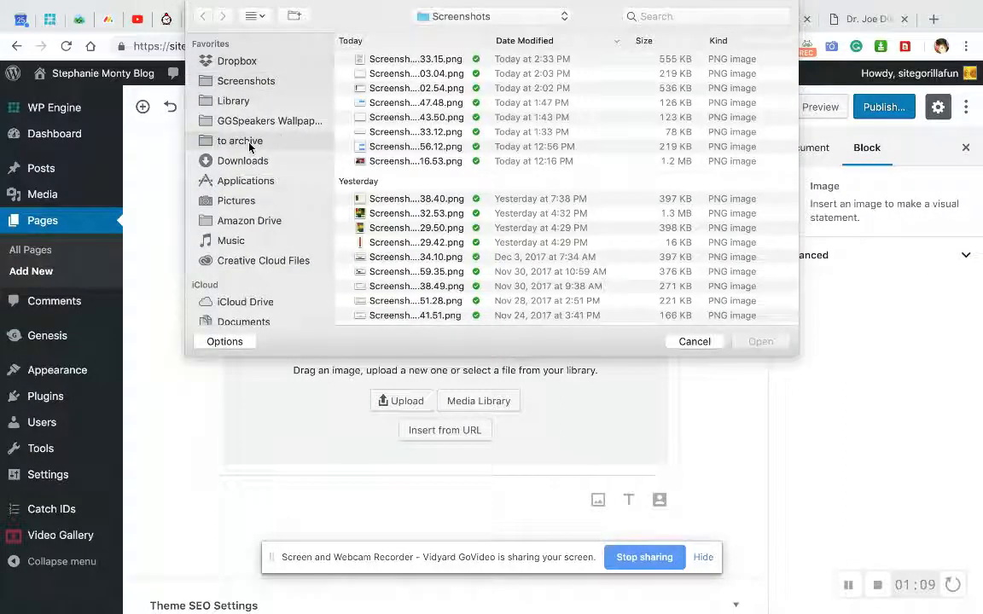
click(239, 140)
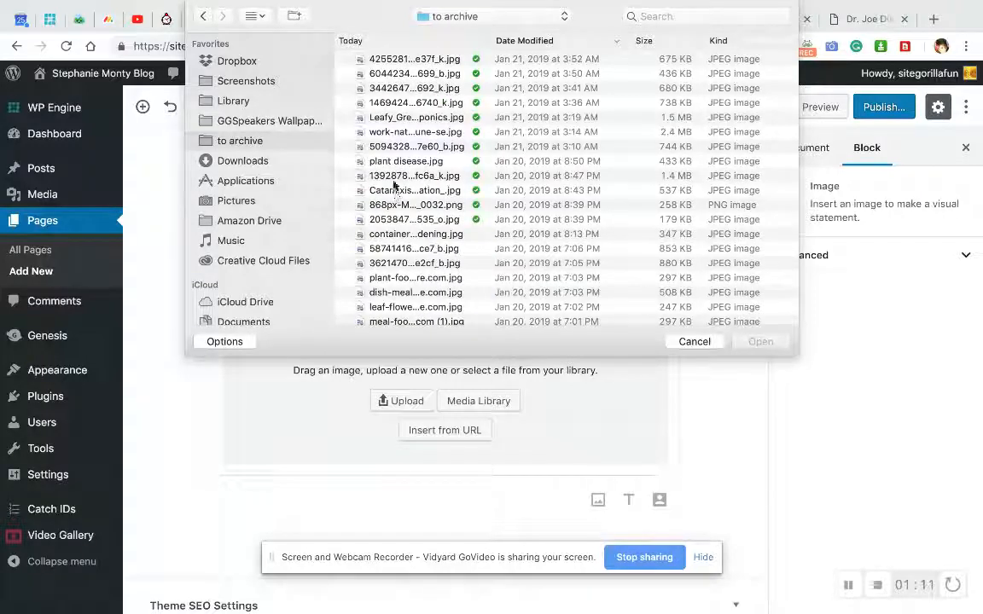
click(417, 174)
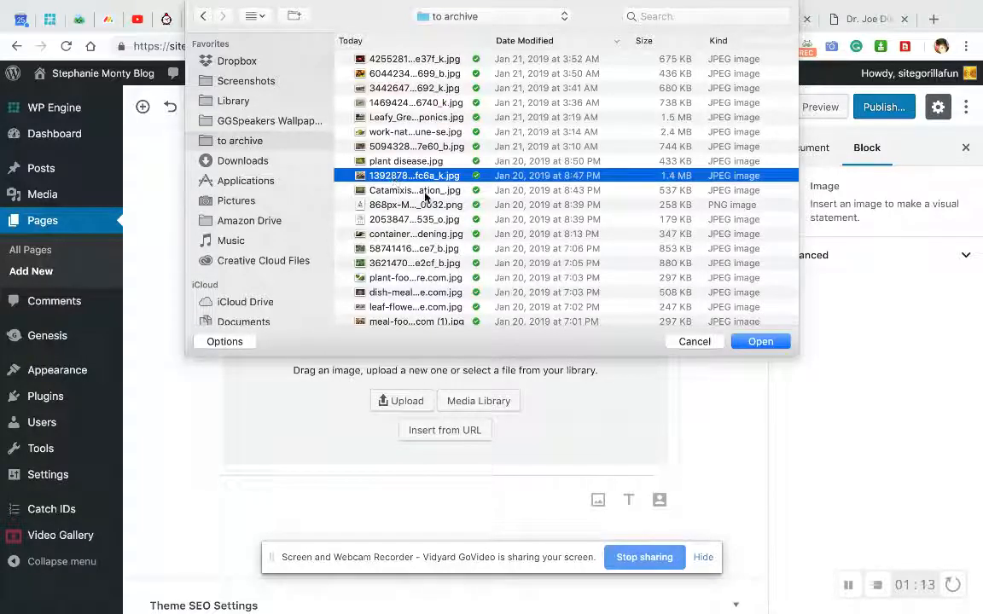
click(693, 342)
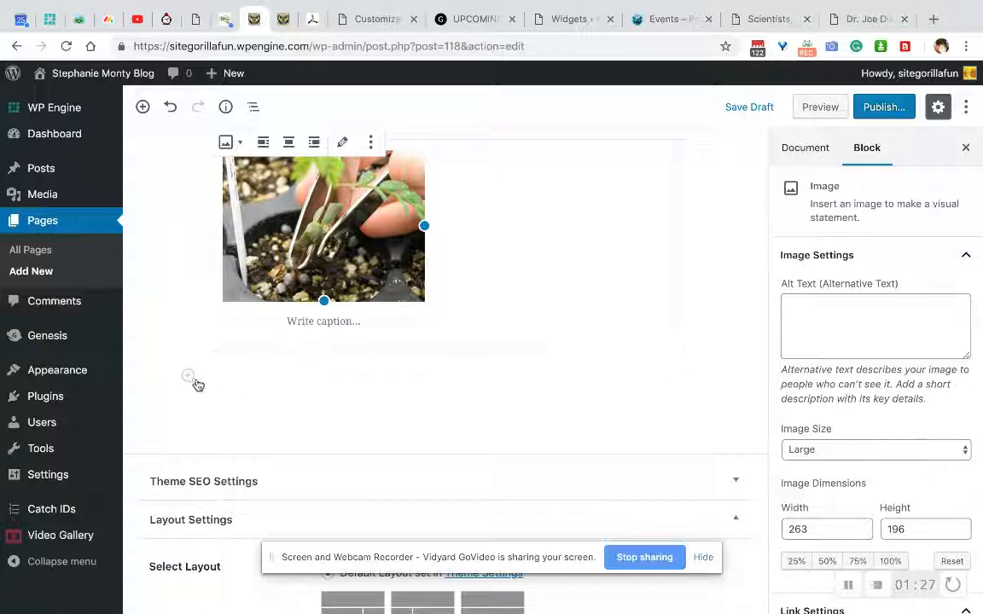
mouse_move(188, 377)
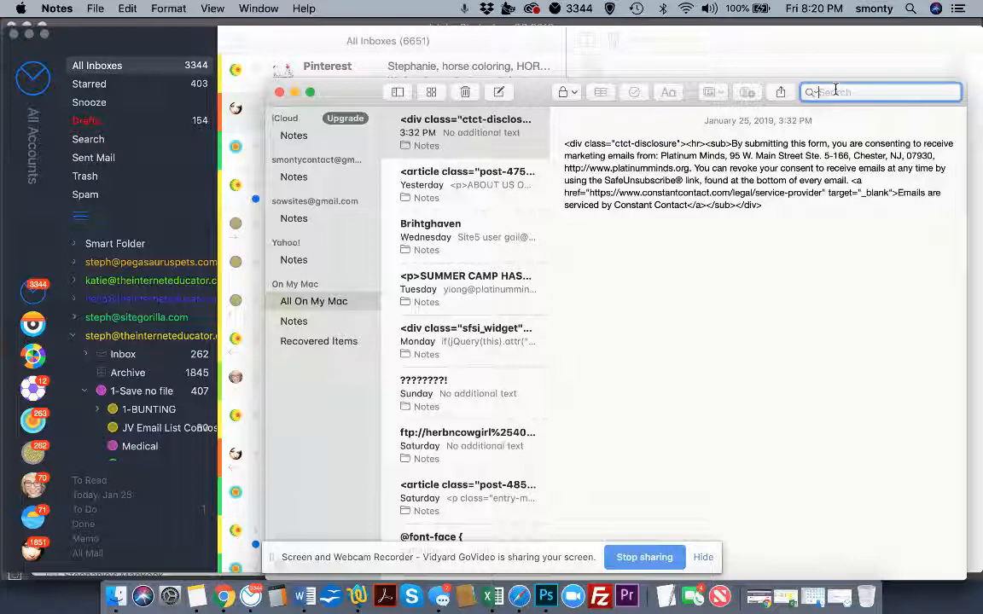
Step: Find the lorem ipsum note in Notes and select its first paragraph to copy
text(loren)
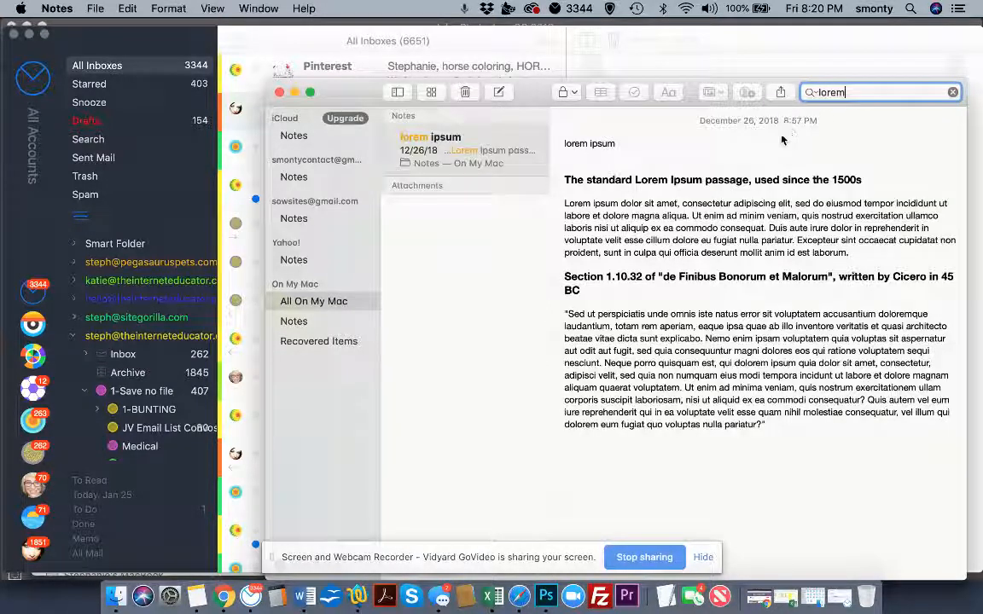
drag(564, 203, 848, 252)
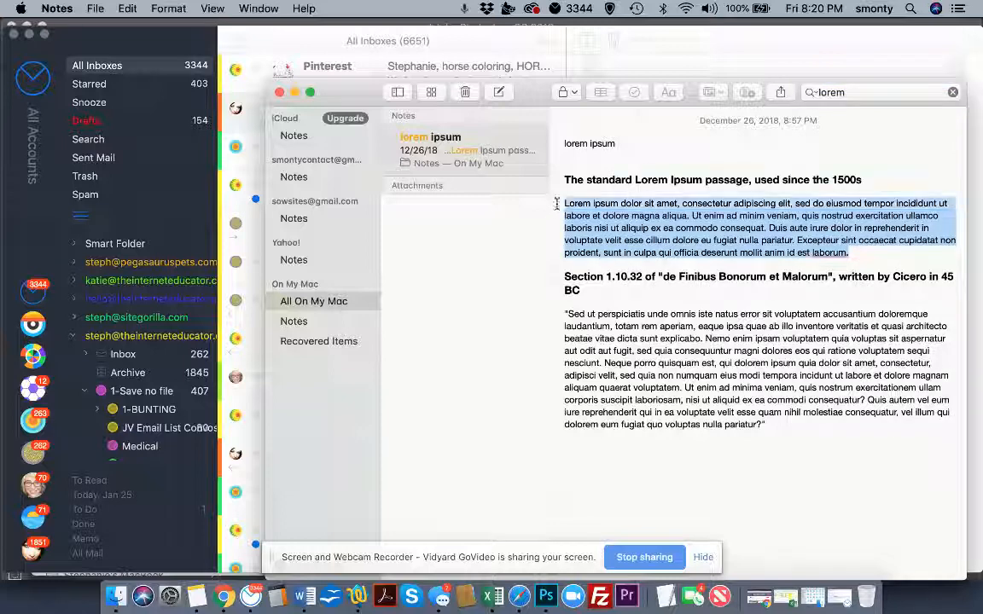
click(223, 594)
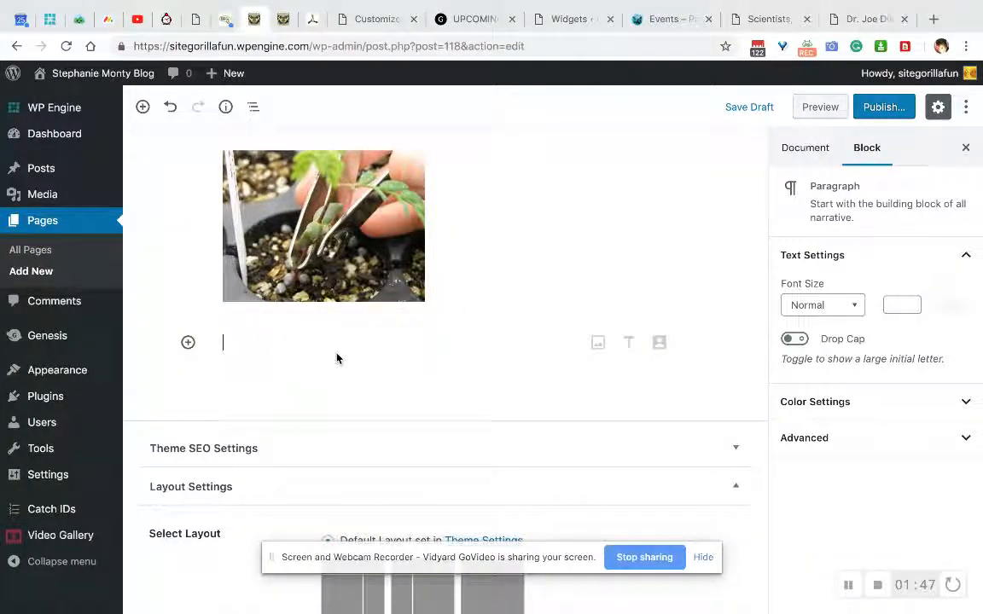
mouse_move(297, 356)
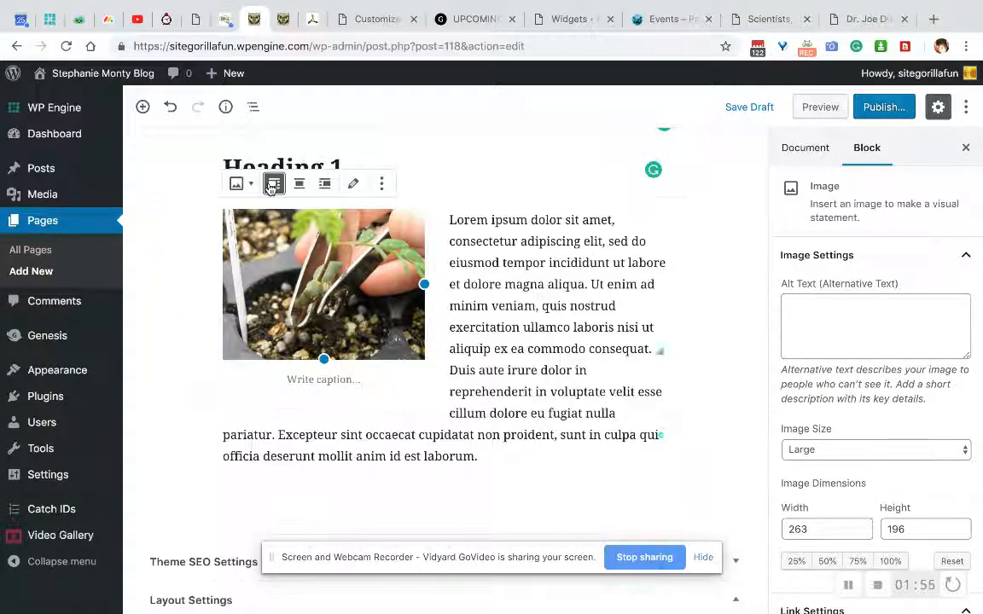
Step: Left-align the plant photo so the lorem ipsum paragraph wraps beside it
click(331, 423)
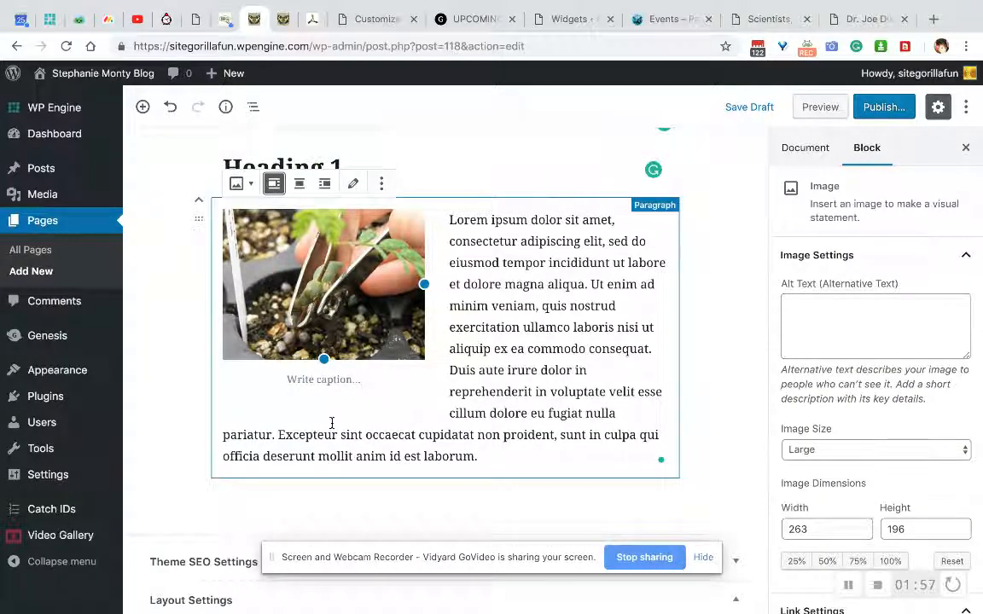
scroll(down, 3)
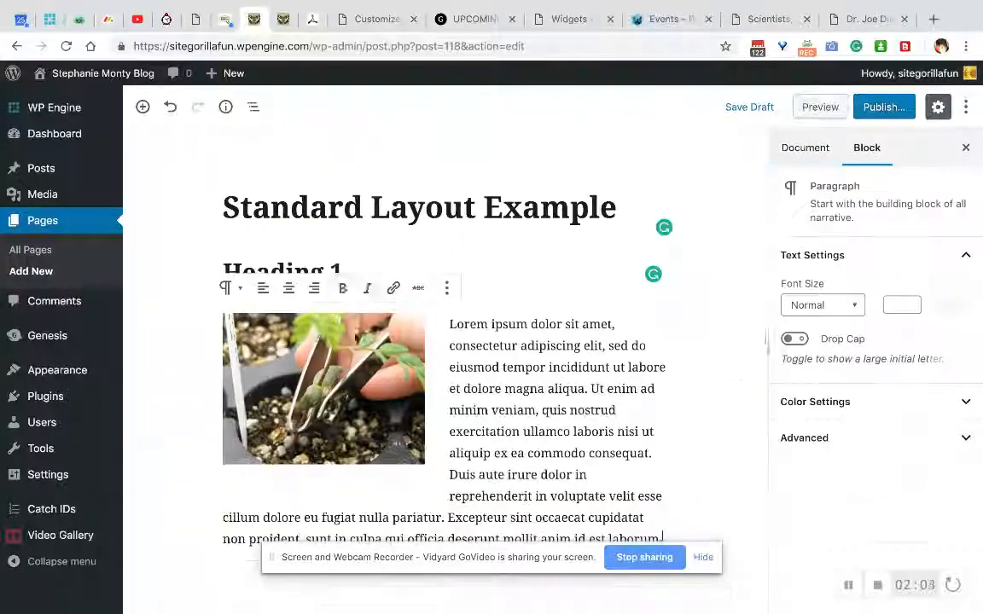
scroll(down, 3)
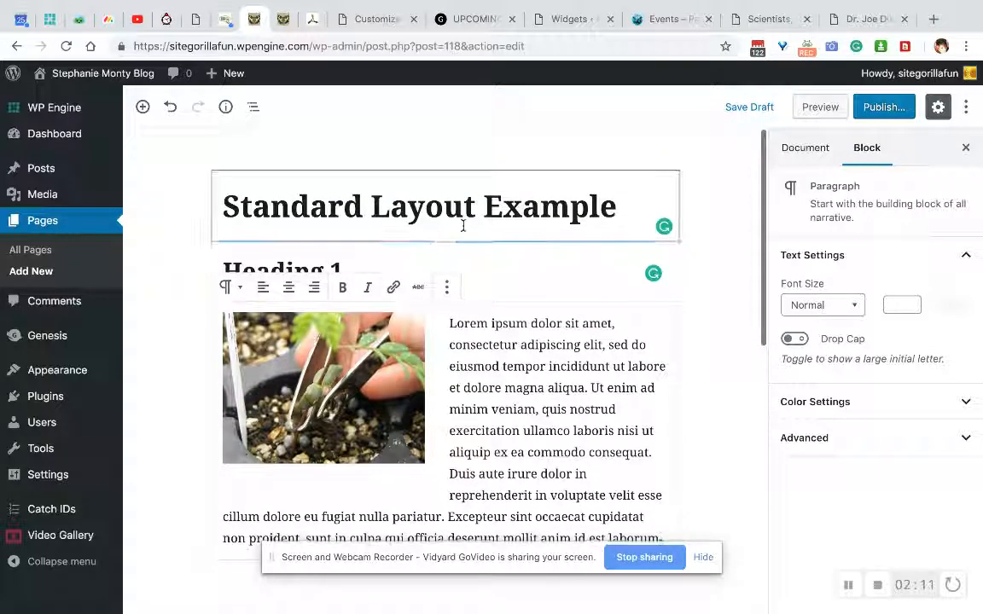
Step: Add a 'Heading 2' heading below the first paragraph with a new block beneath it
click(446, 243)
text(Heading 2)
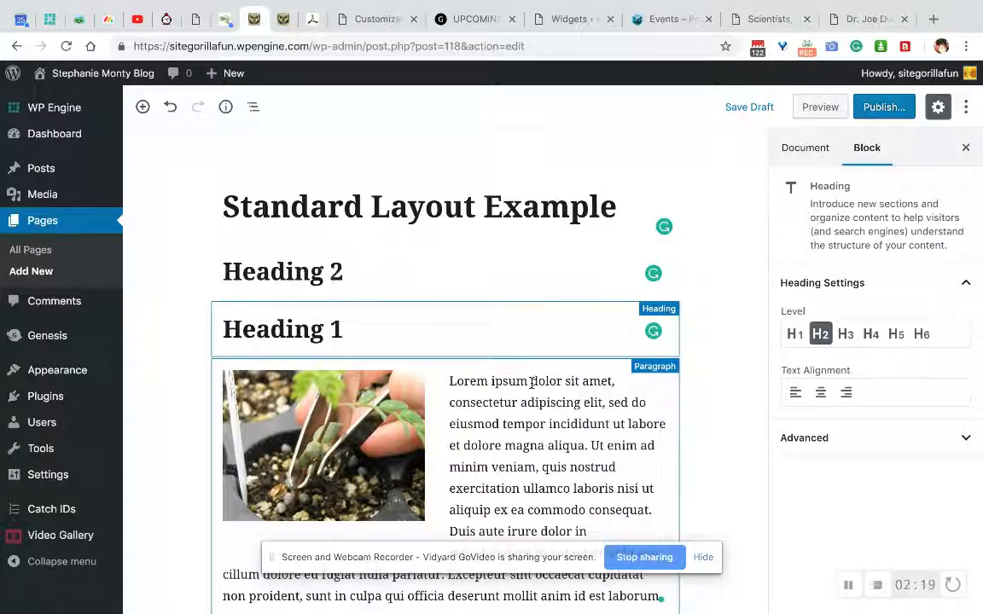
click(284, 272)
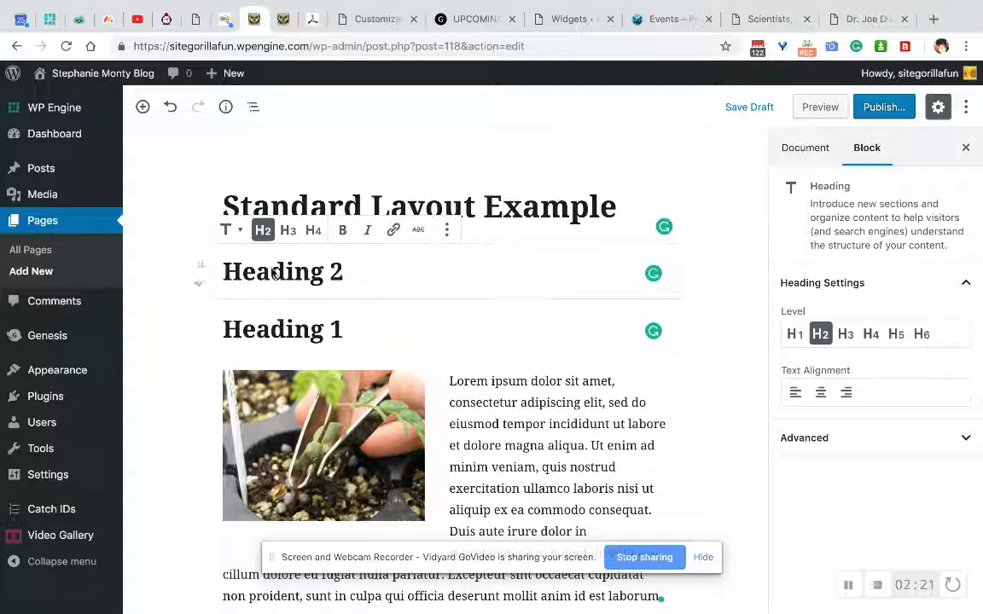
mouse_move(198, 284)
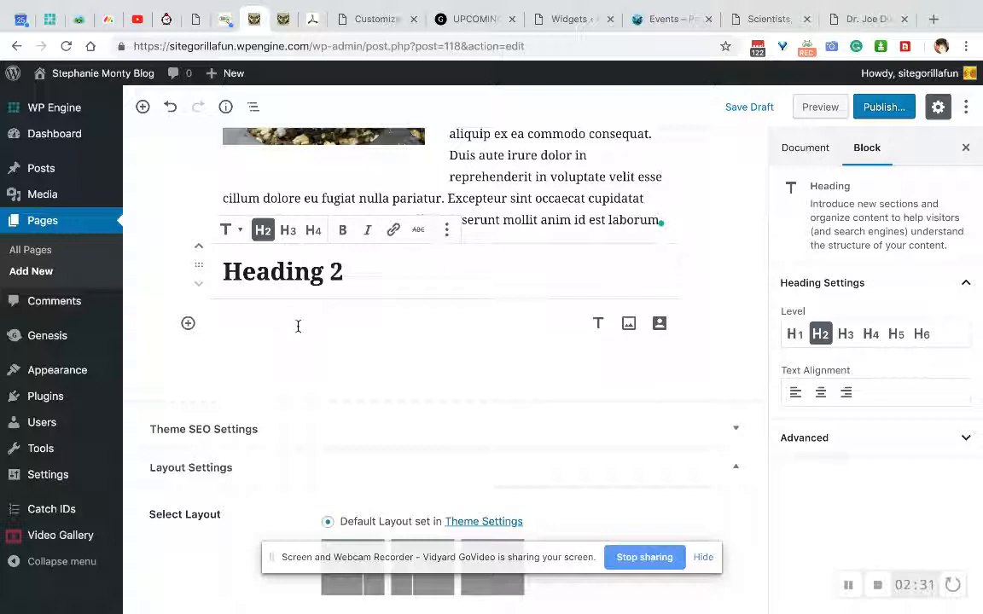
click(188, 324)
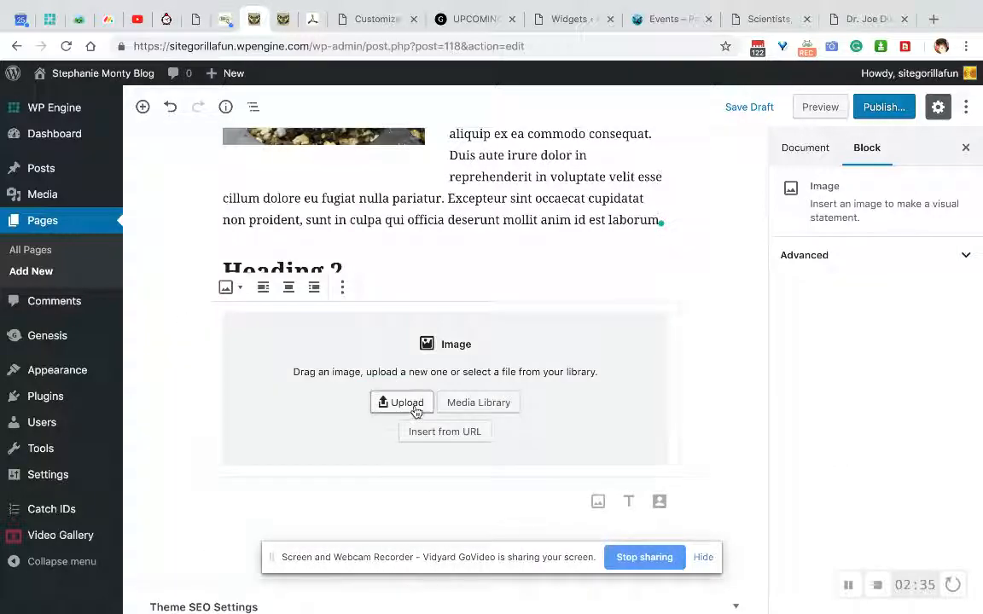
Step: Upload the seedling tray photo, add a paragraph below, and left-align the photo for wrapping
click(401, 403)
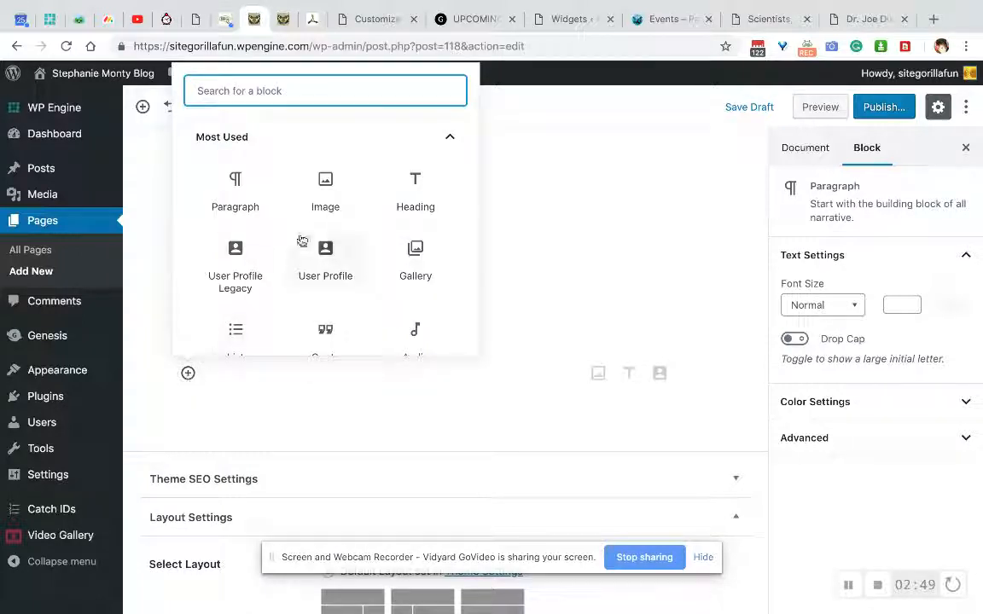
click(324, 188)
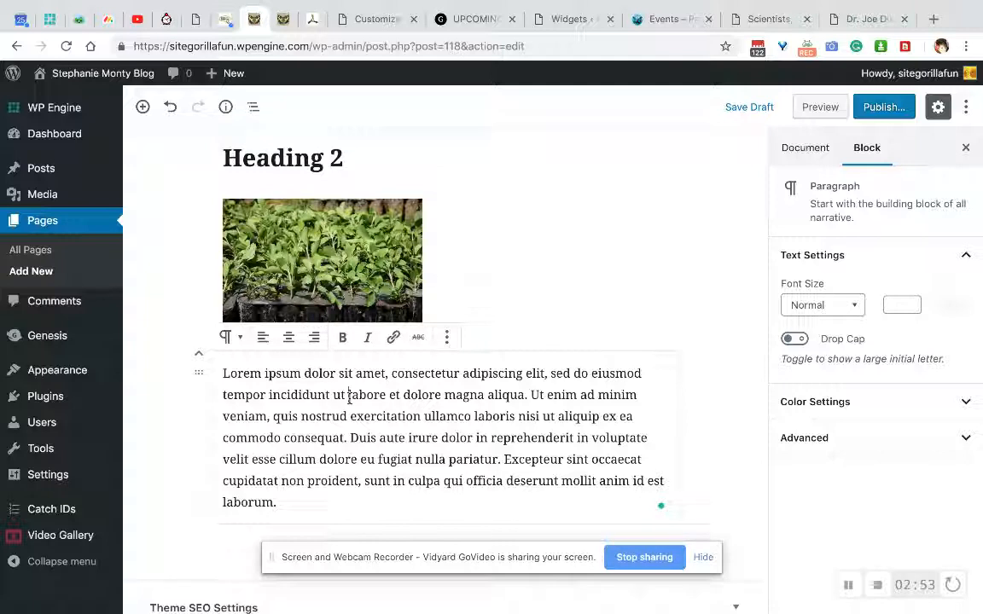
click(321, 260)
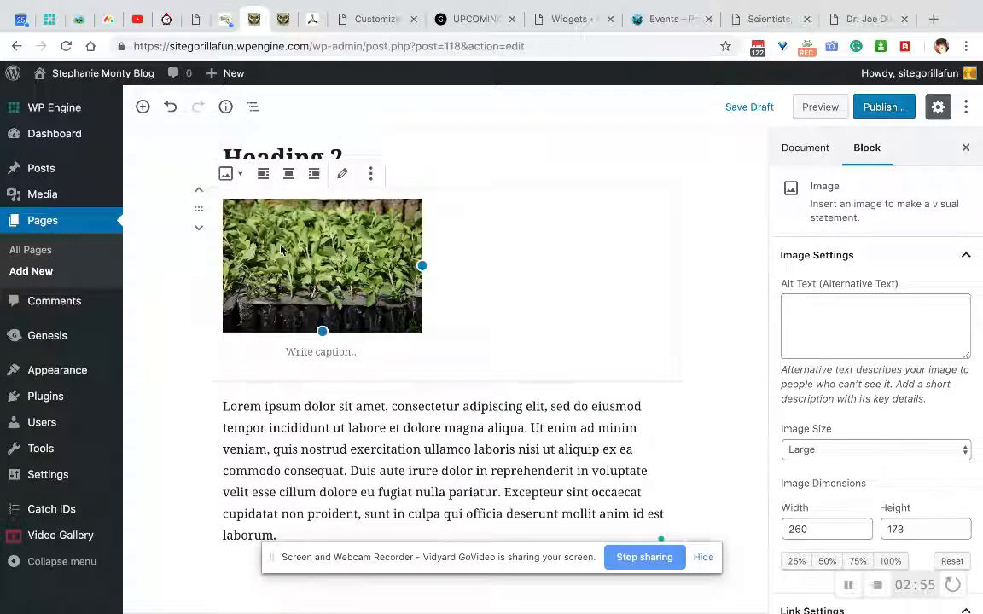
click(274, 174)
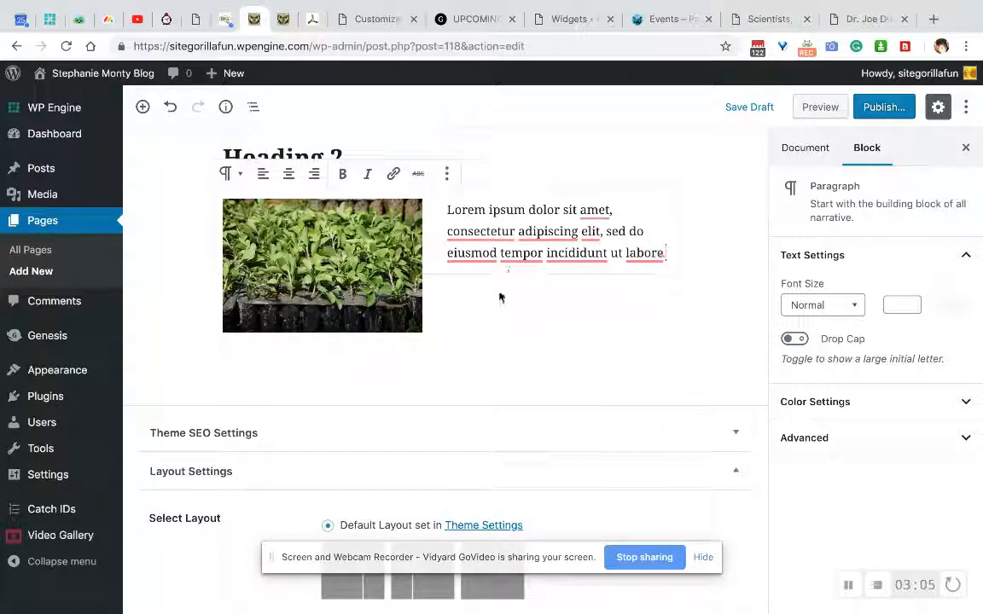
Step: Insert a Heading block reading 'Heading 3' below the seedling tray section
scroll(down, 3)
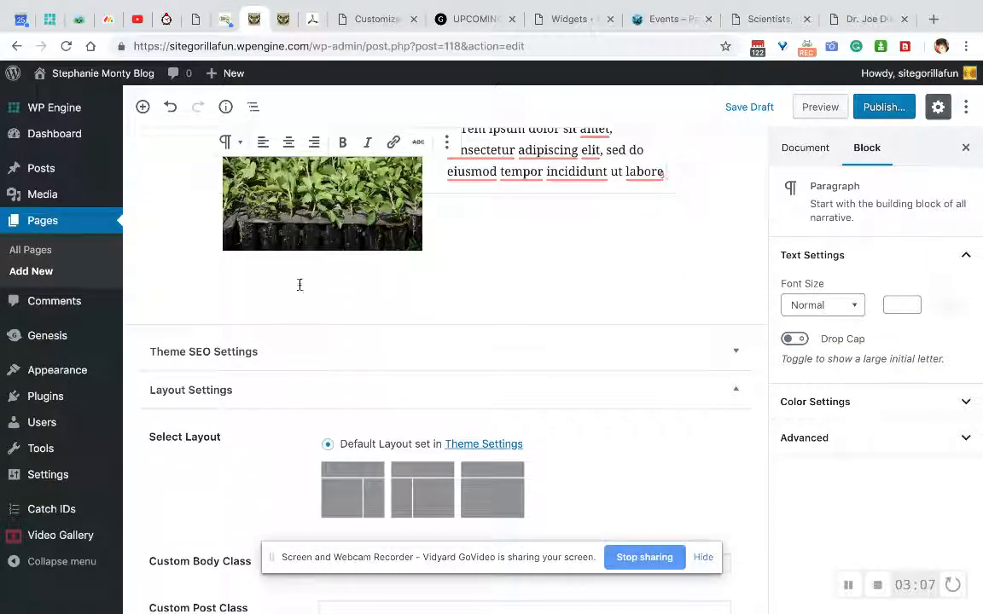
scroll(down, 3)
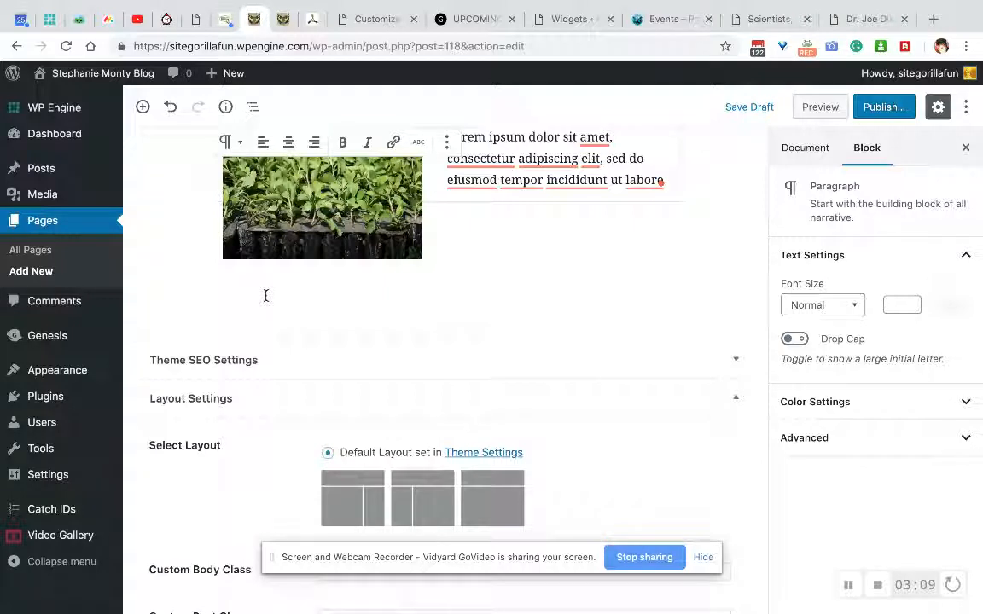
scroll(down, 3)
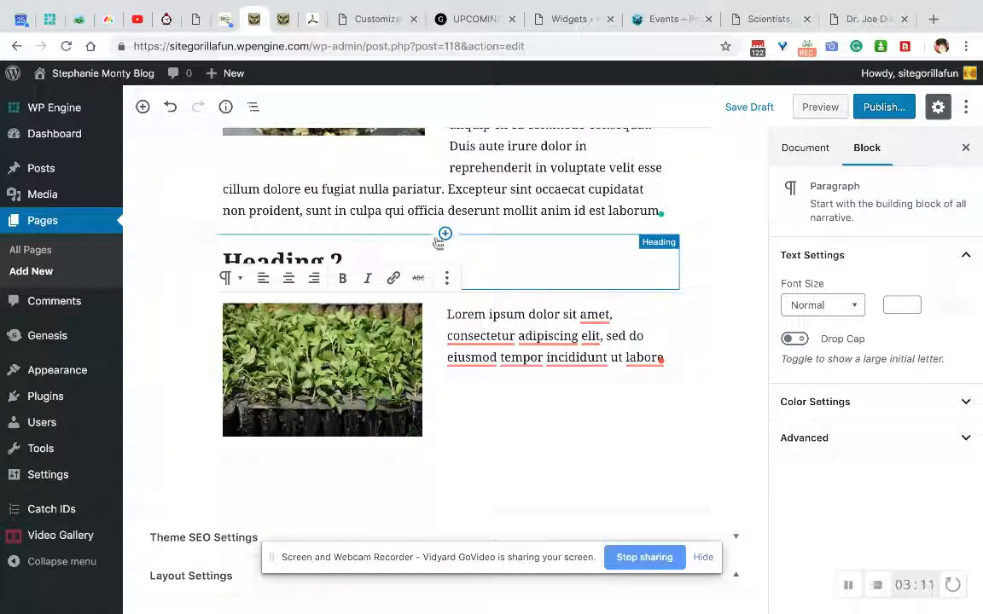
click(444, 234)
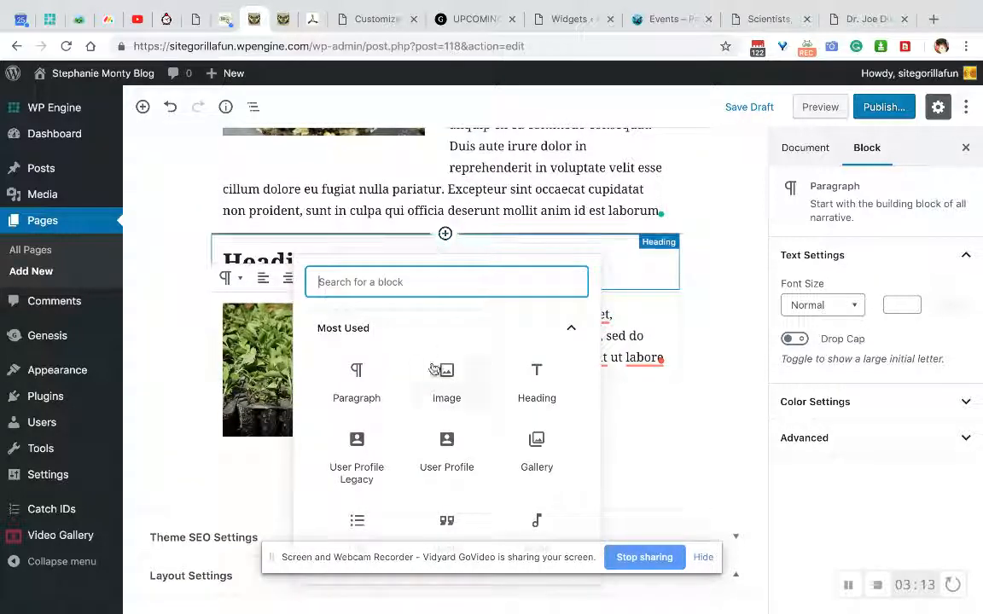
text(hea)
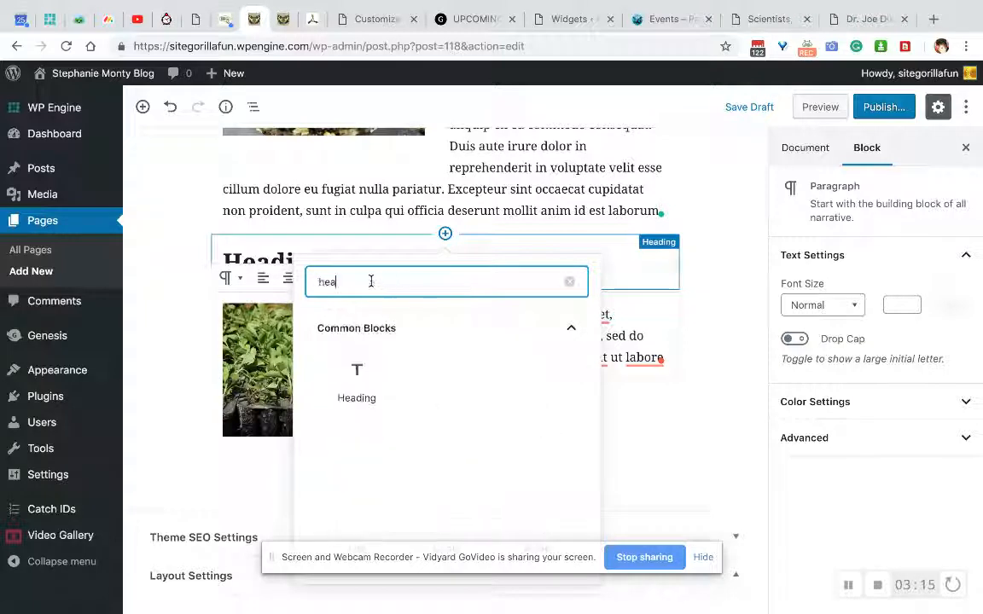
click(355, 384)
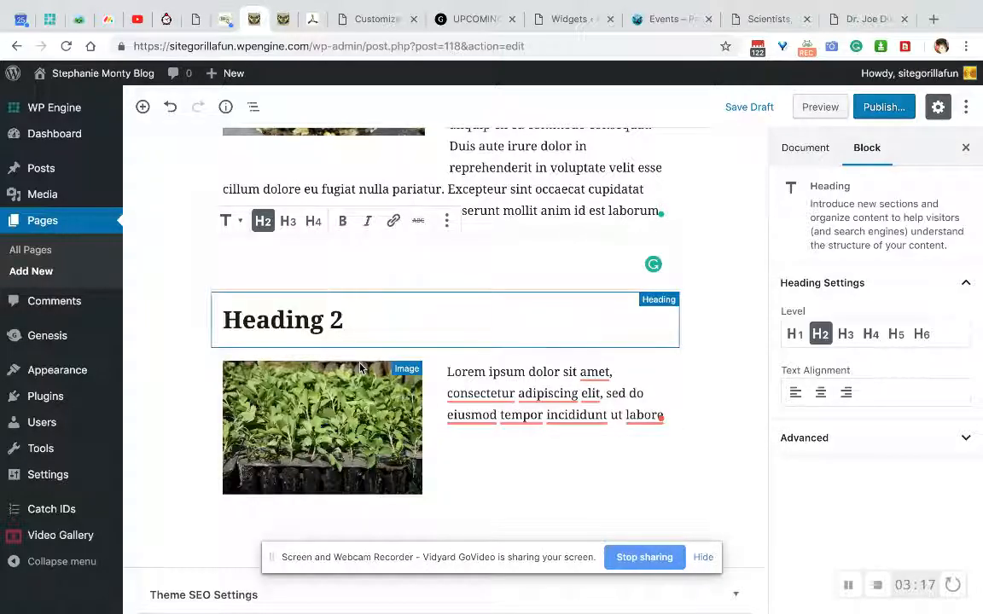
text(Heading 3)
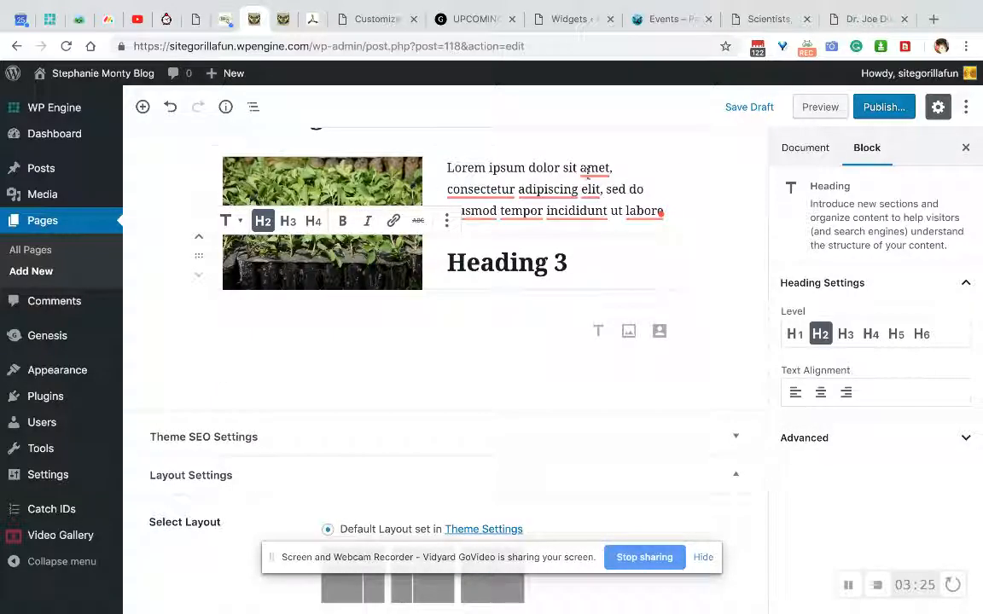
scroll(down, 3)
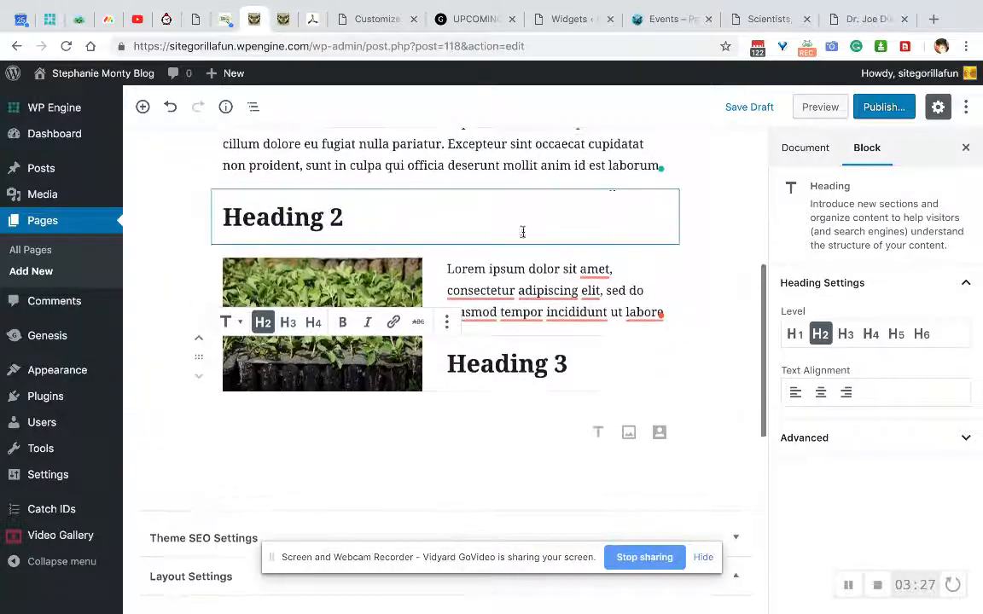
Step: Publish the 'Standard Layout Example' page and confirm in the pre-publish panel
click(884, 106)
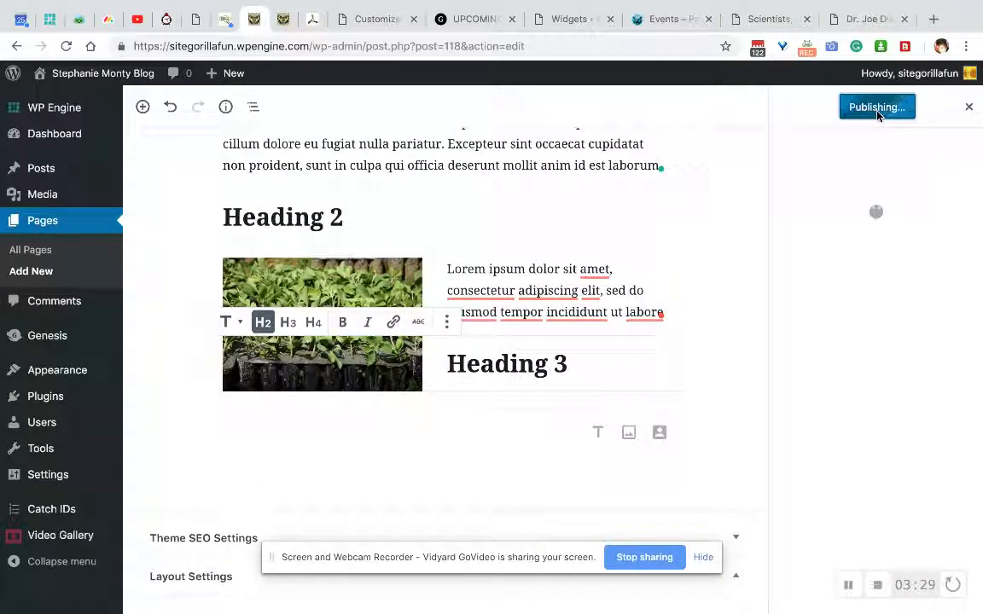
click(878, 105)
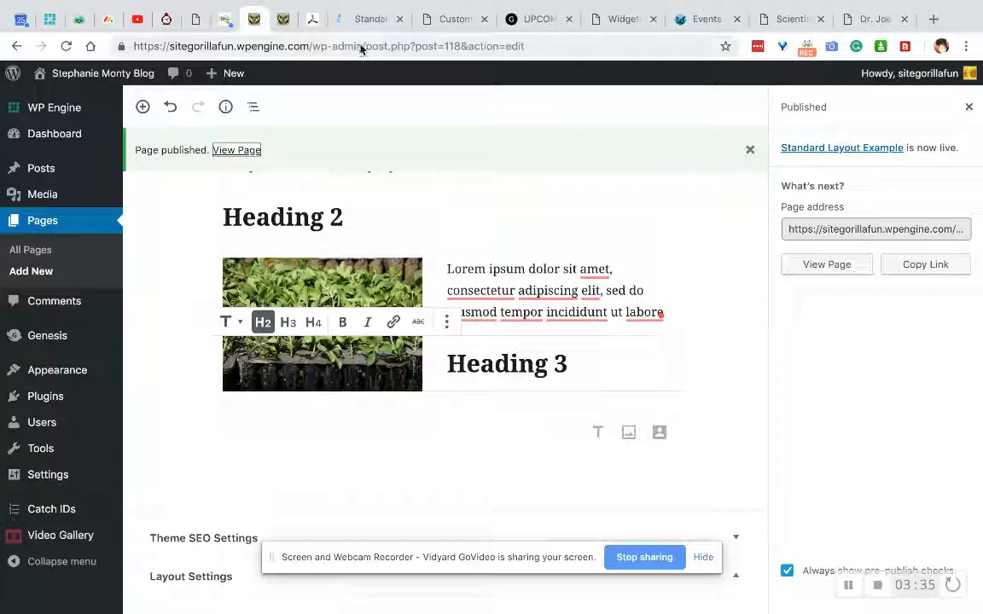
mouse_move(371, 18)
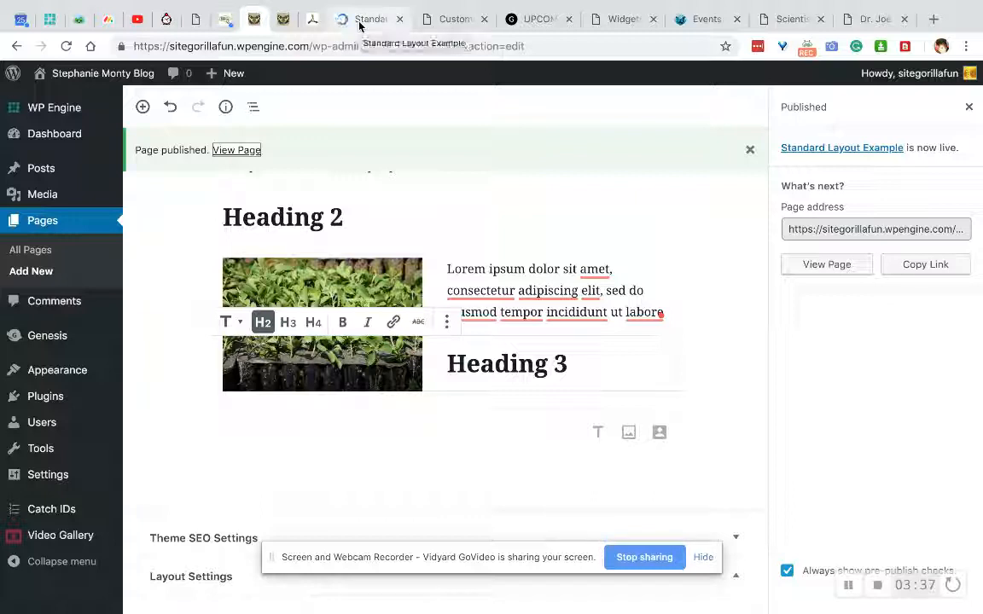
Step: View the live published page and scroll through its headings, photos and wrapped text
click(236, 151)
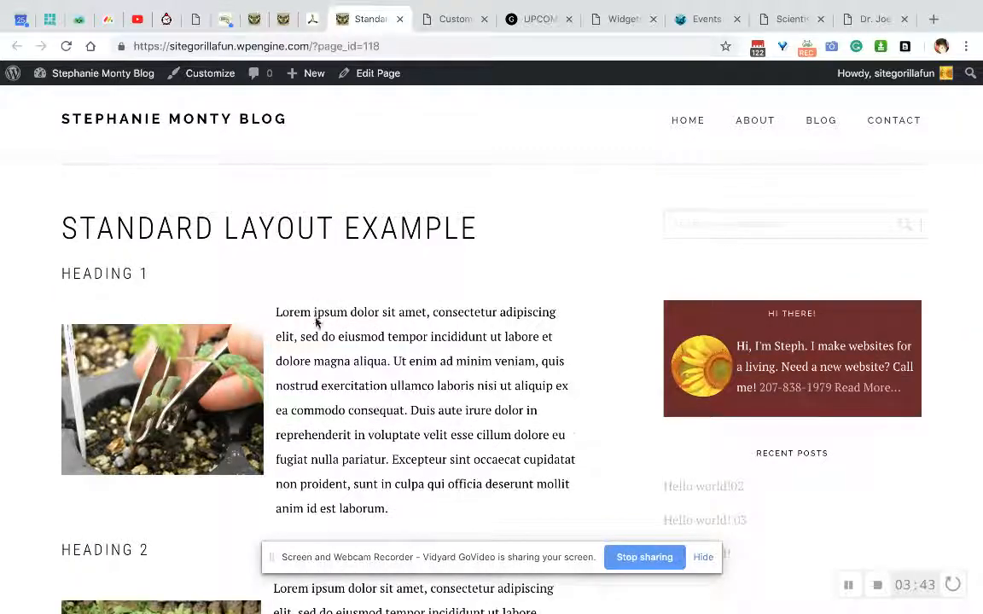
scroll(down, 3)
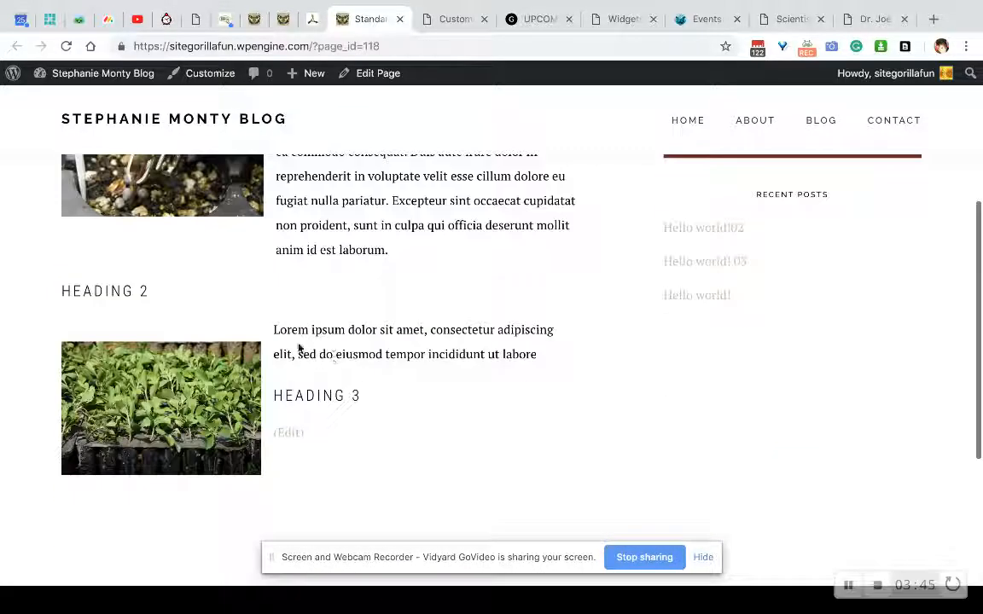
scroll(down, 3)
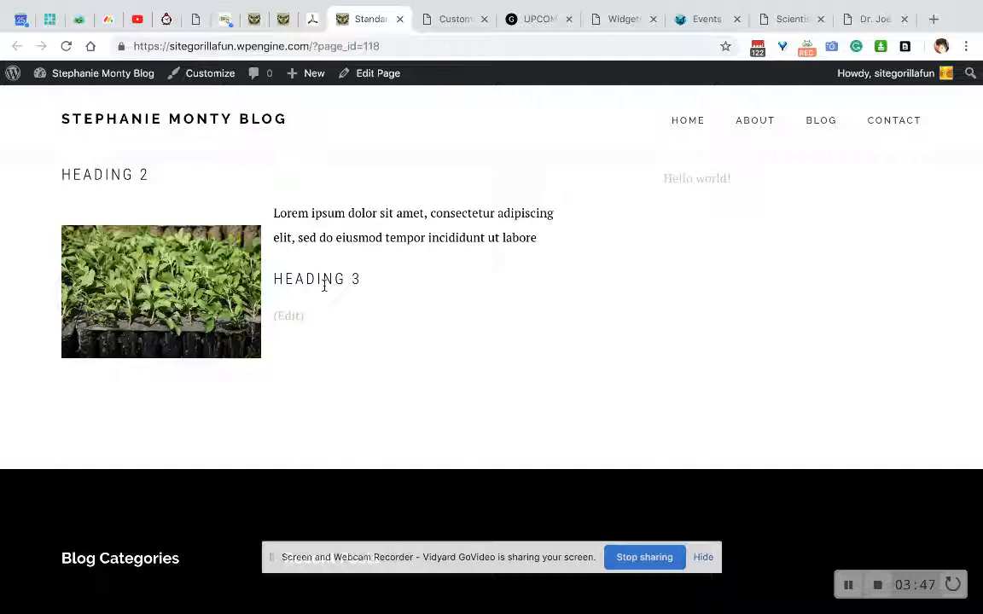
scroll(down, 3)
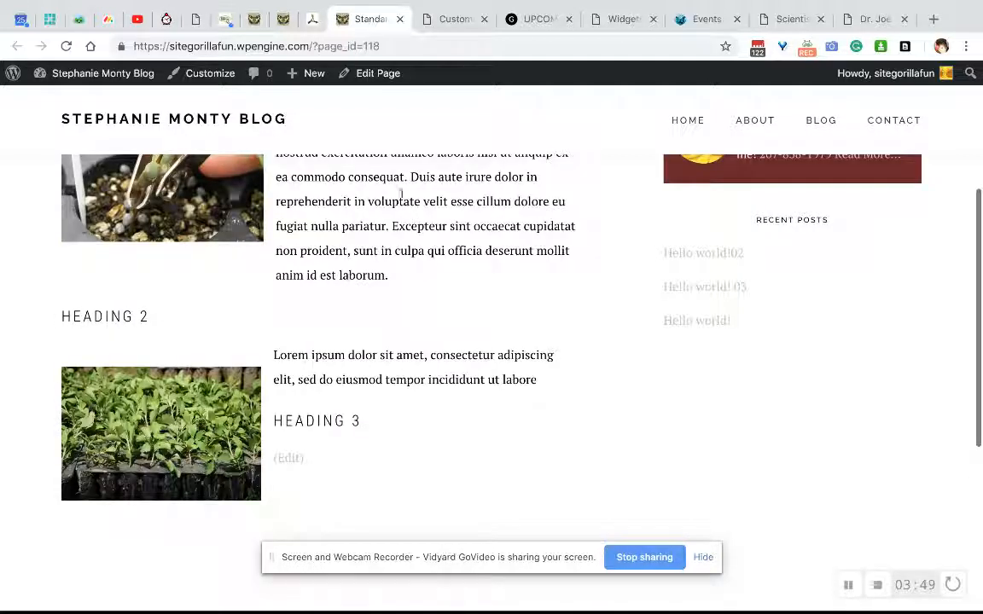
Step: Check the customizer and blog home tabs, then return to the page editor
click(452, 19)
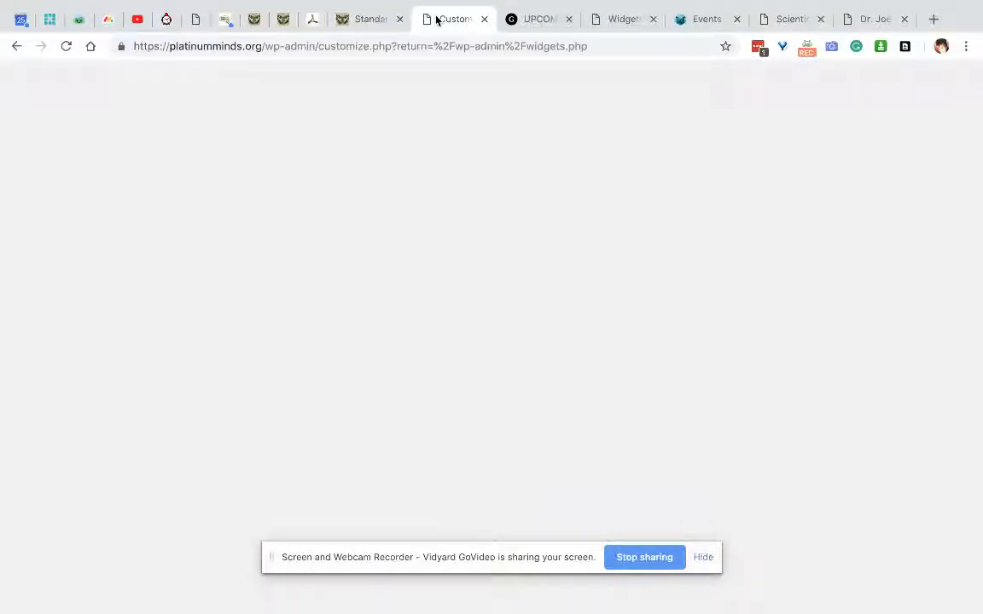
click(284, 19)
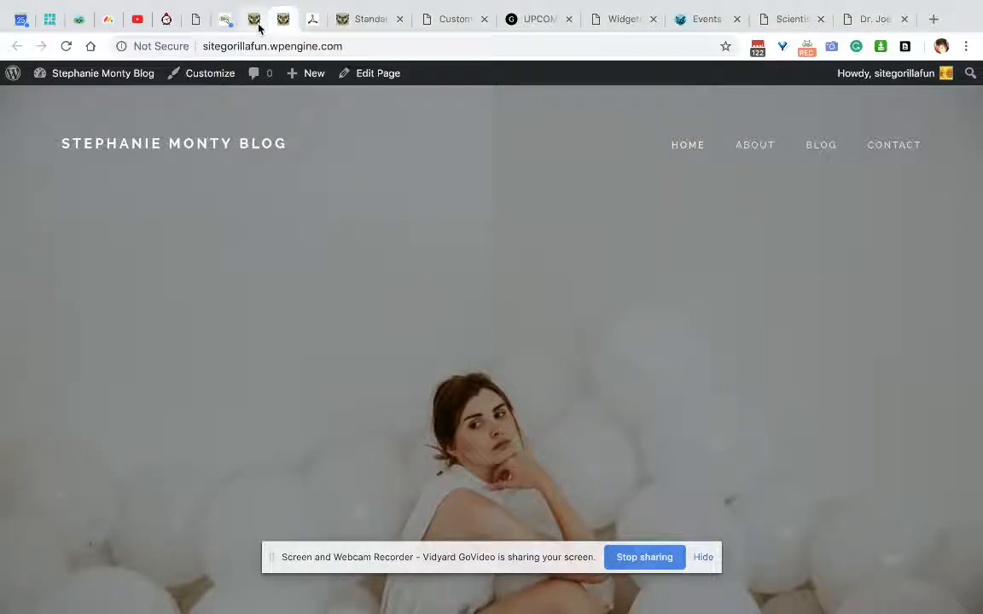
click(253, 19)
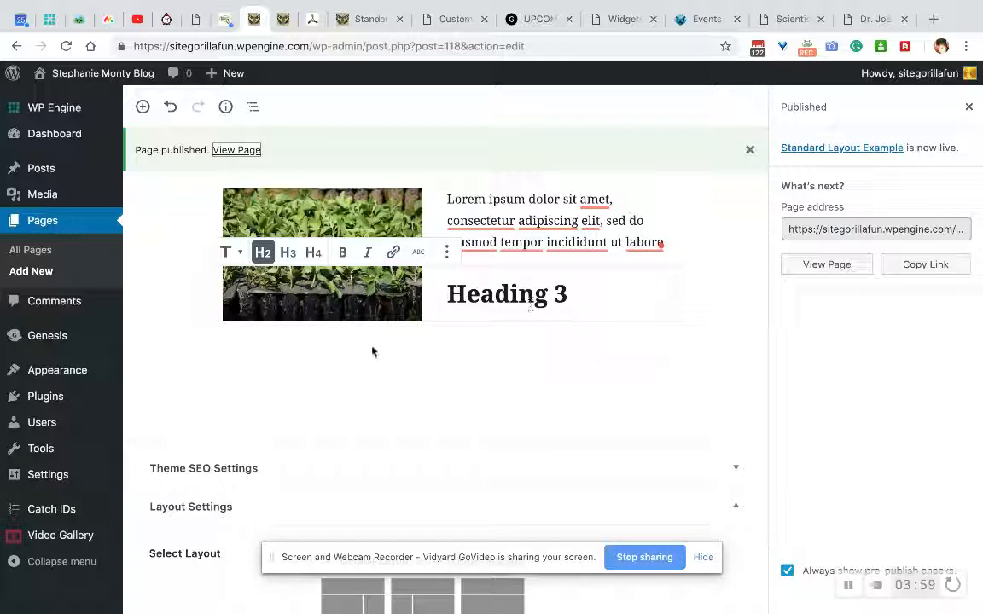
Step: Insert a Spacer block next to Heading 3 via the block inserter search 'spac'
click(187, 365)
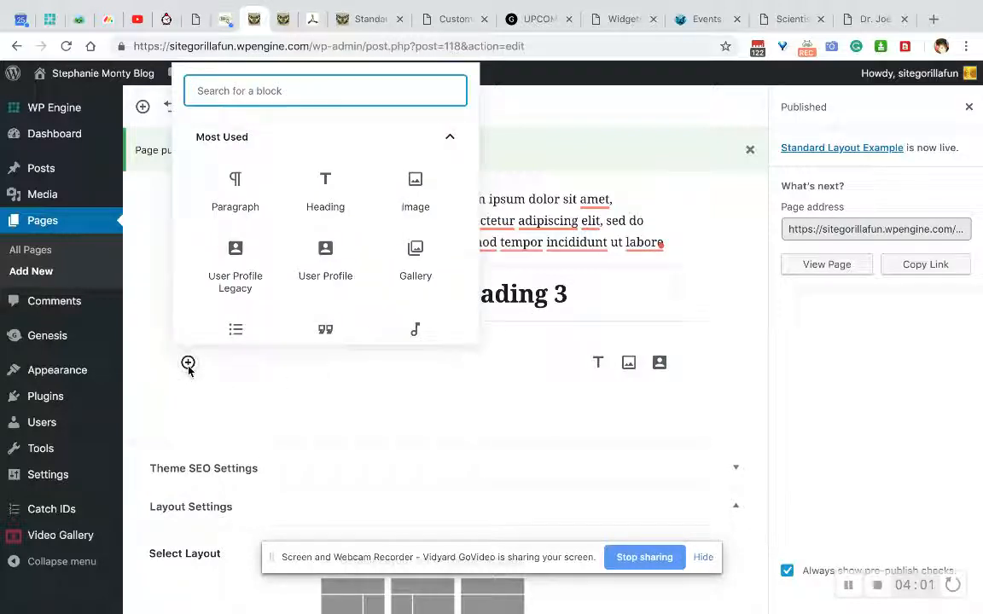
text(spacer)
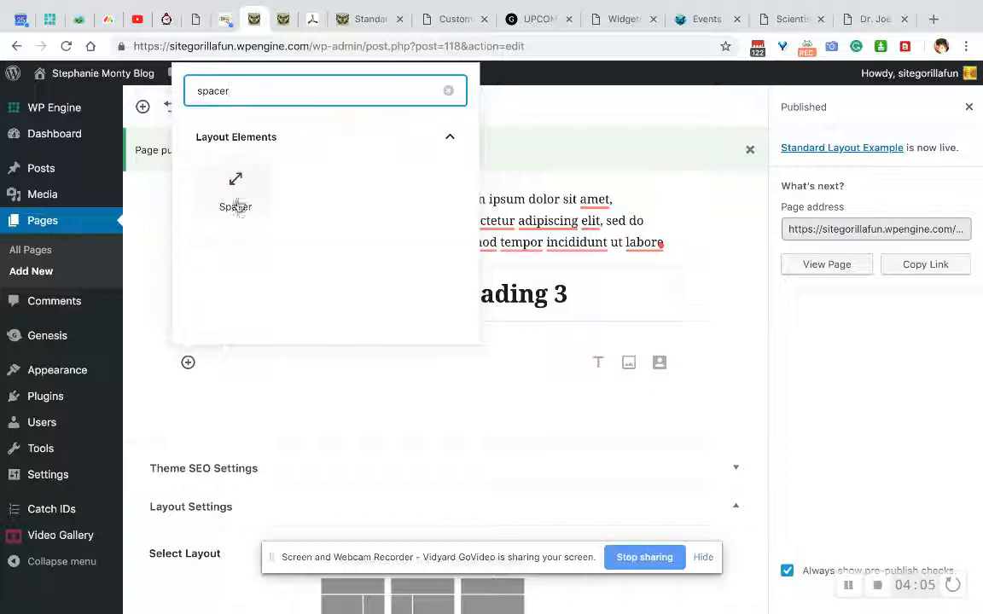
click(236, 196)
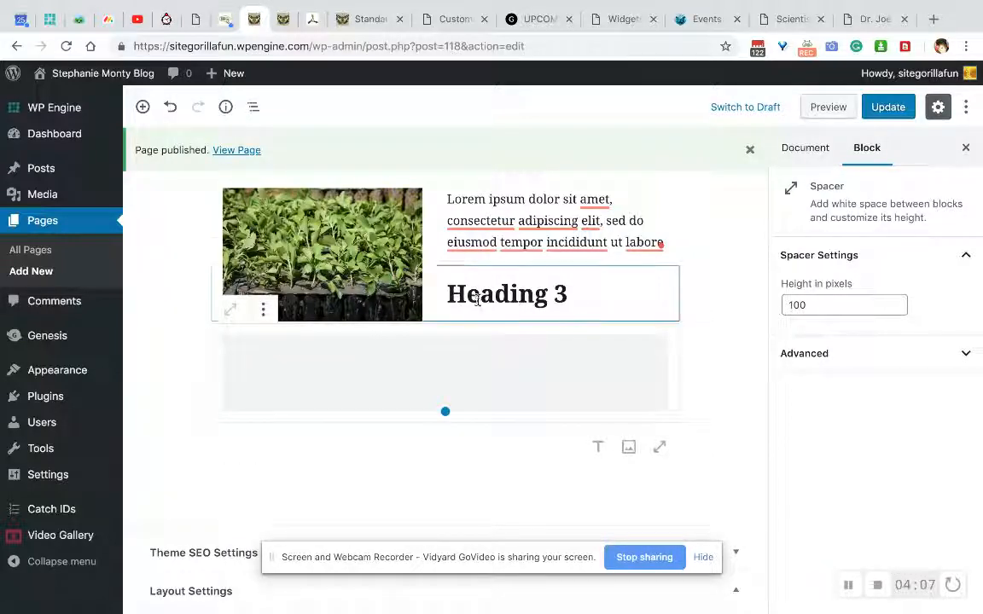
click(507, 294)
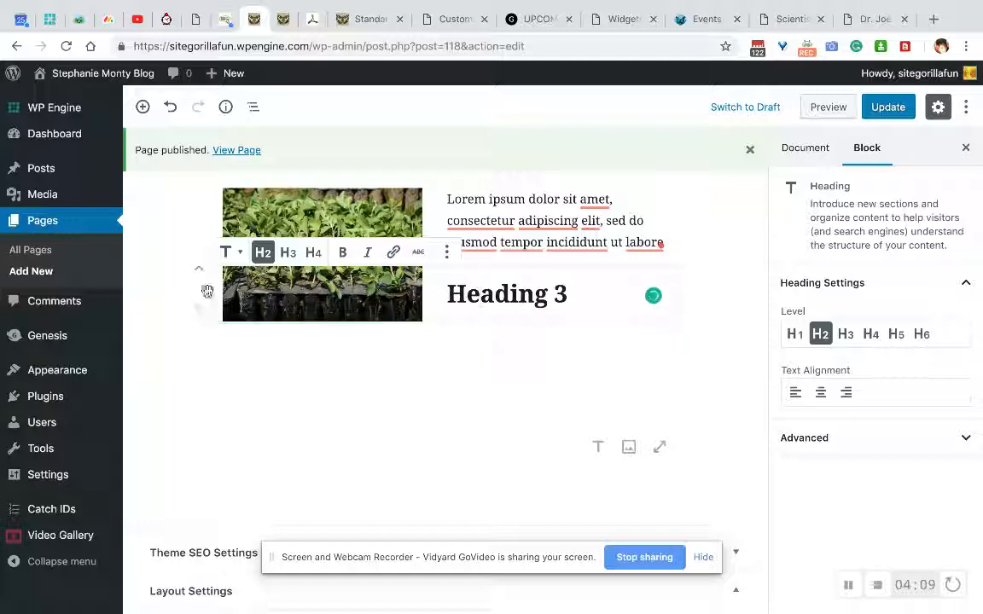
scroll(down, 3)
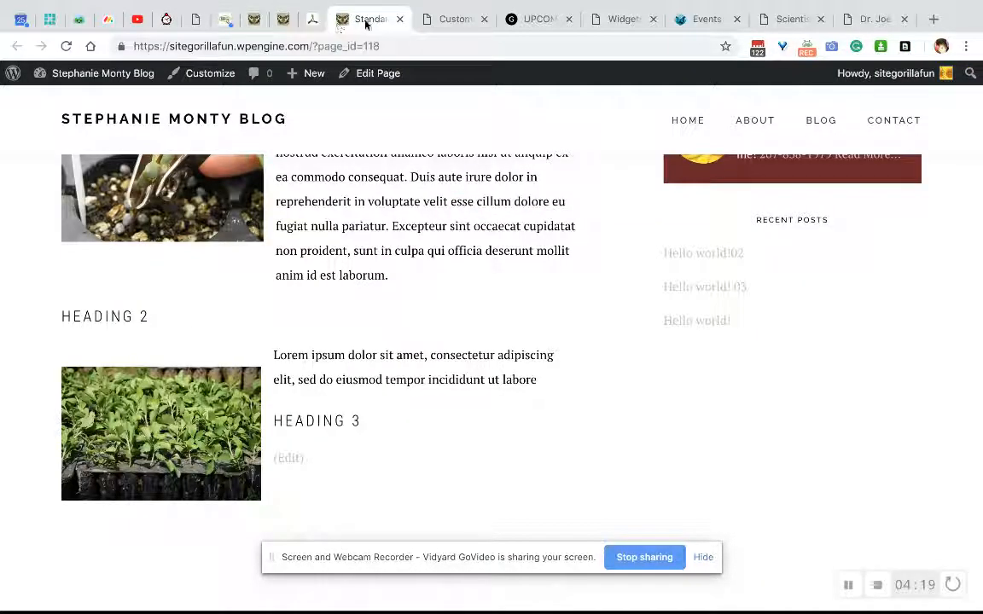
Step: Return to the editor with the spacer moved above Heading 3 and the page updated
click(67, 46)
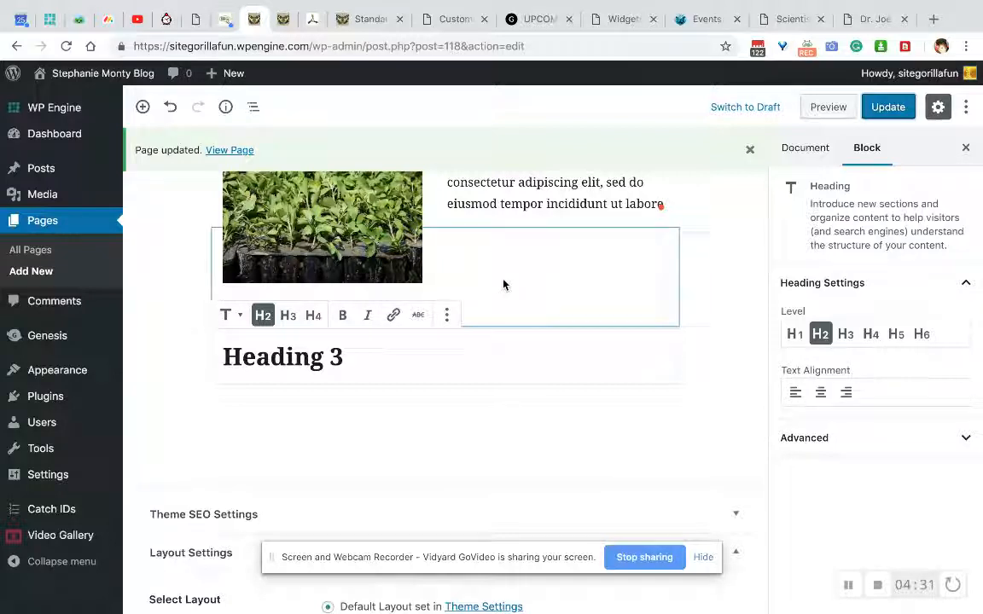
Step: Resize the spacer above Heading 3 to 197 px and view the live page
click(448, 276)
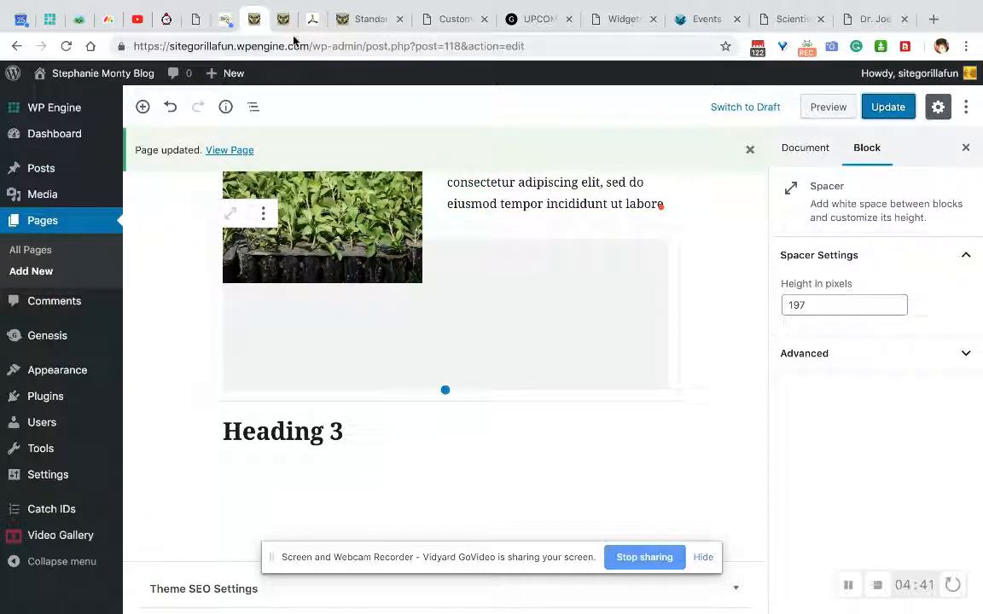
click(229, 150)
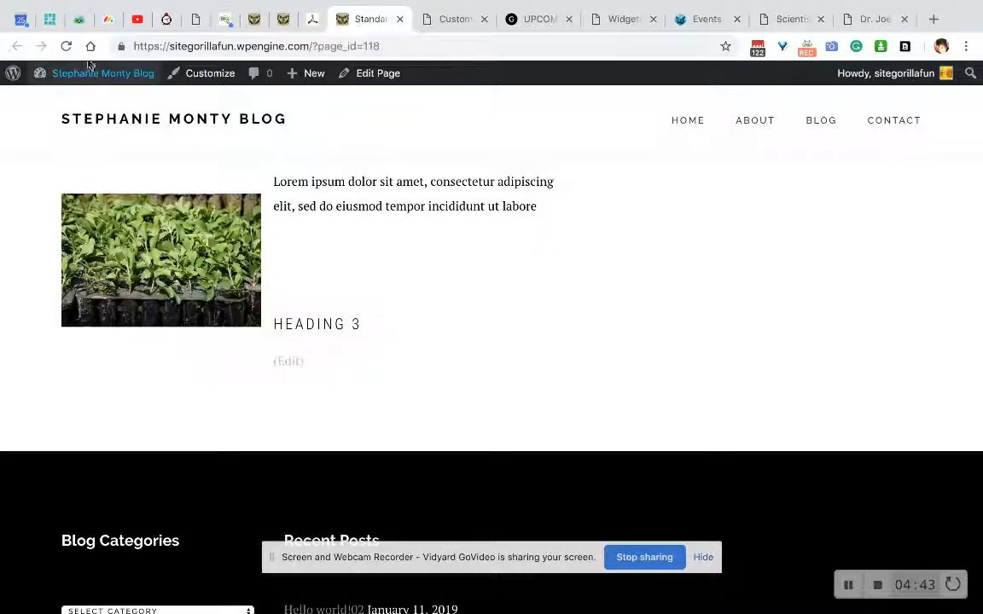
Step: Reload the live page and check the taller gap above Heading 3
click(65, 46)
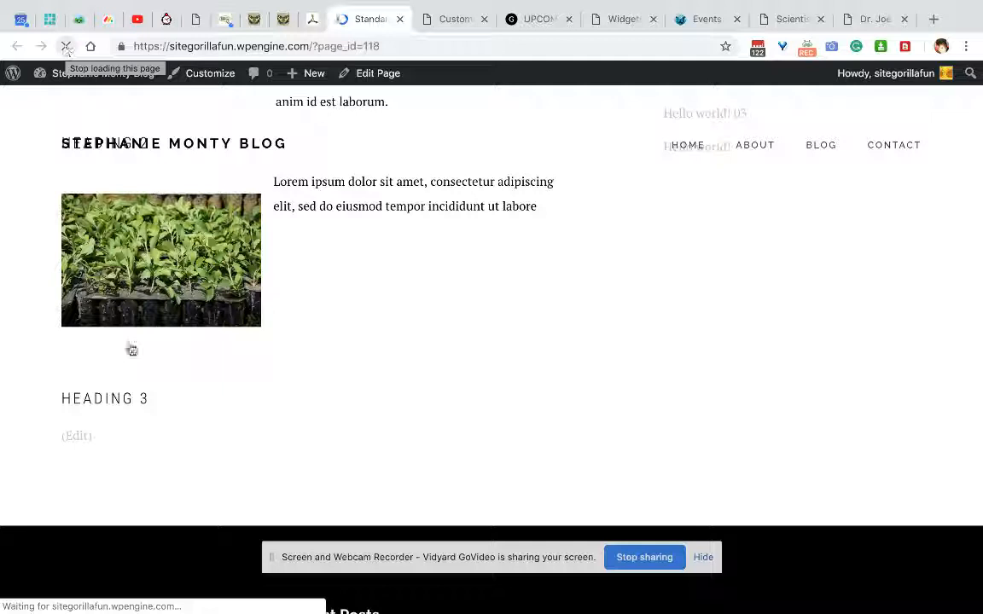
scroll(down, 3)
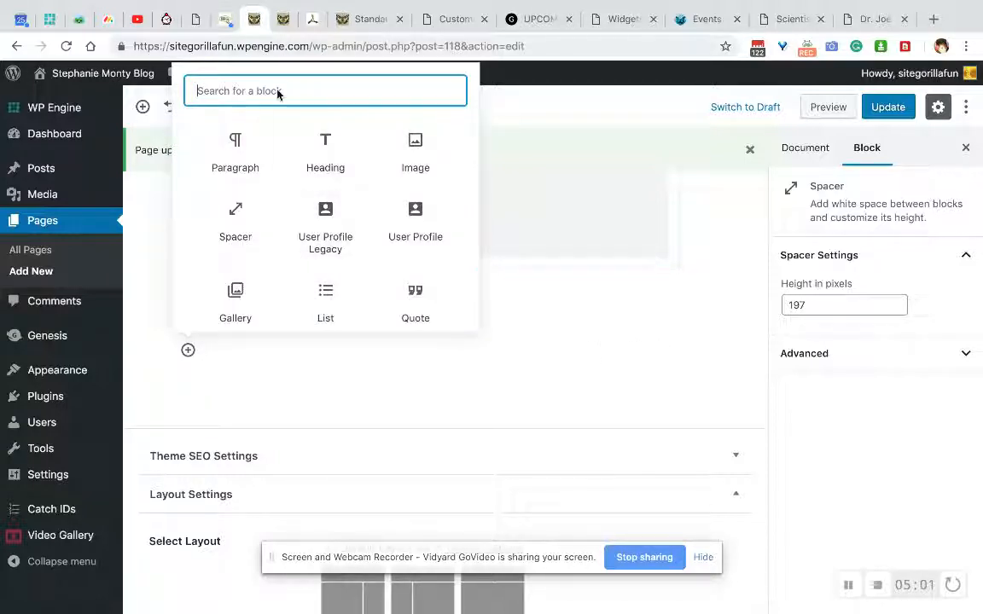
Step: Insert a Columns block and give the first column the heading 'Column 1'
text(colum)
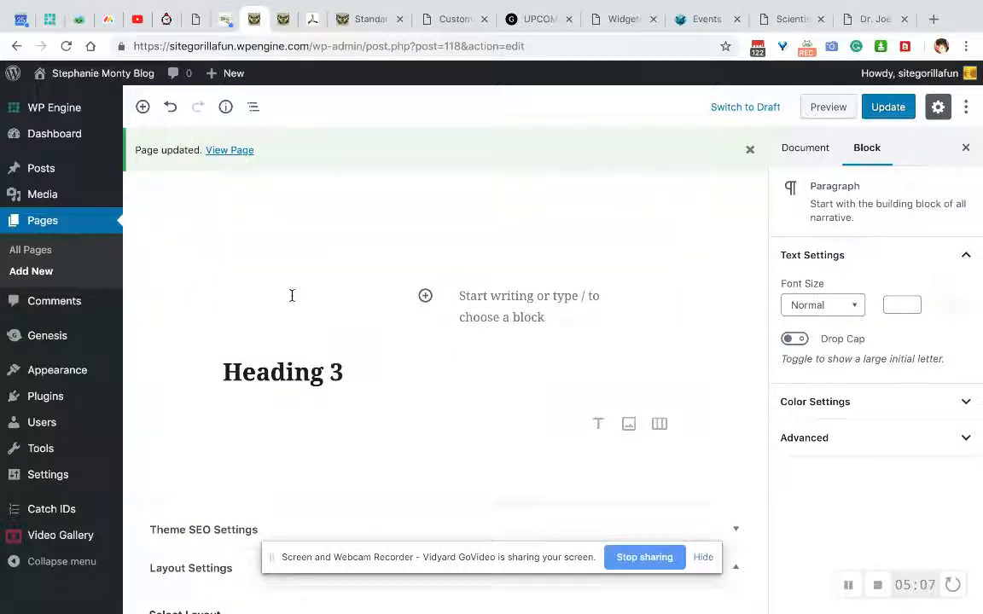
click(427, 297)
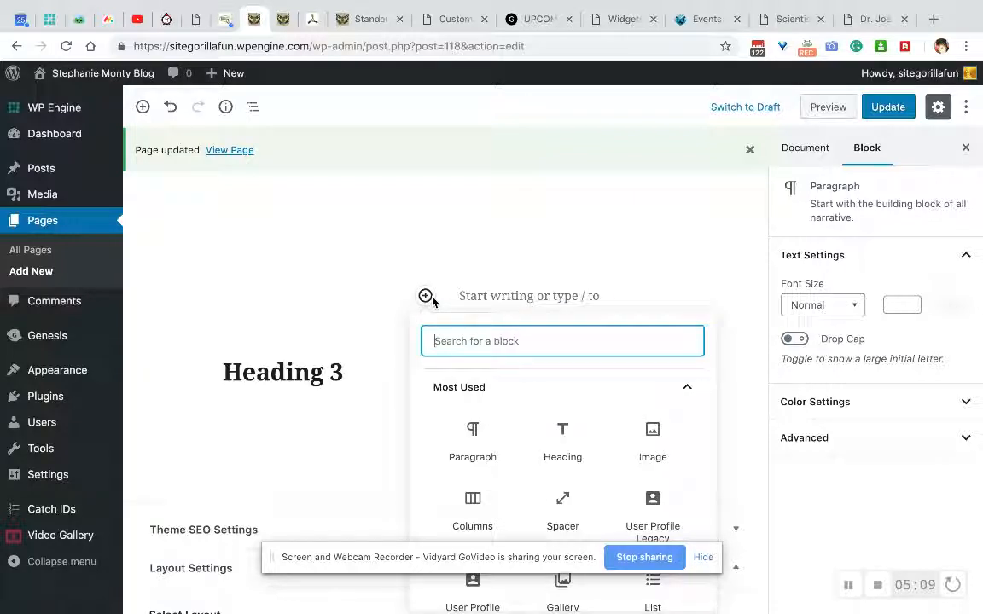
mouse_move(564, 440)
text(Co)
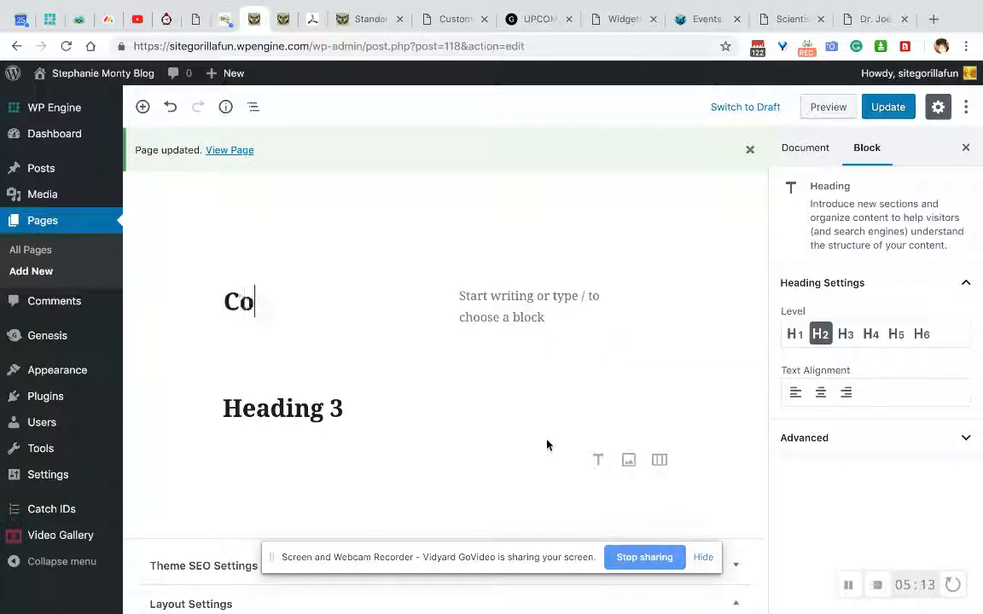
text(lumn)
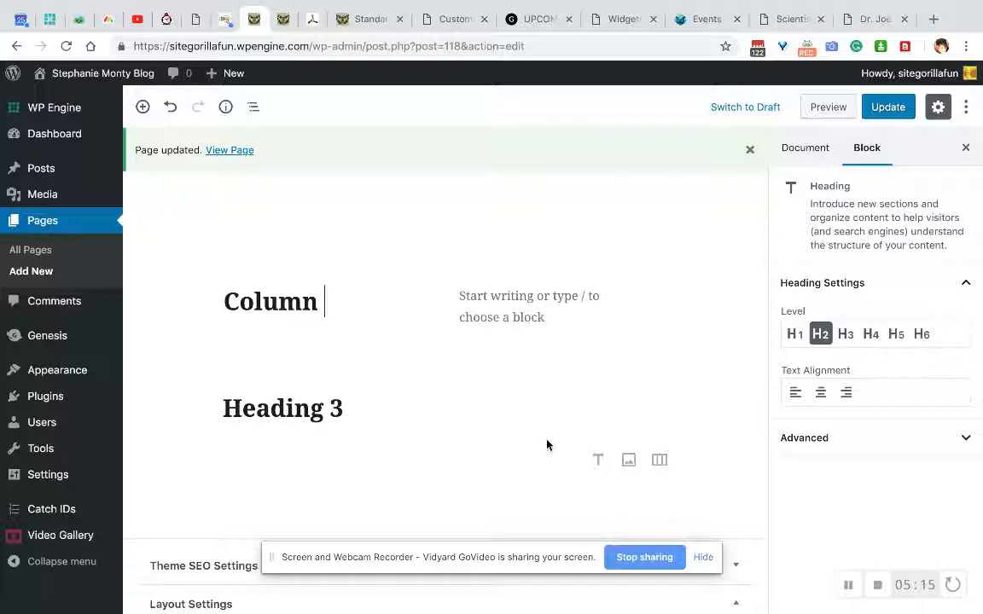
text(1)
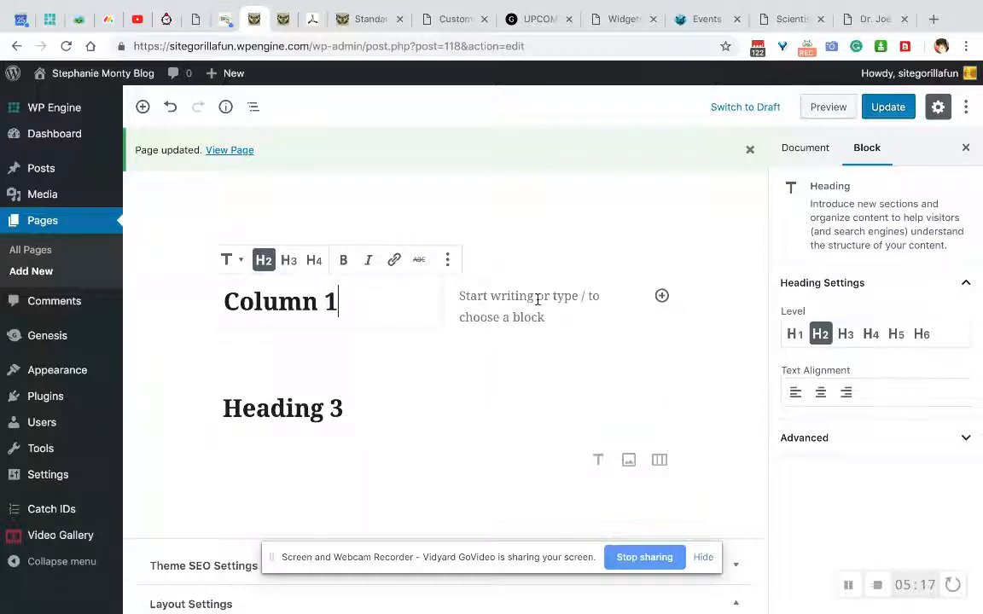
Step: Add the heading 'Column 2' to the second column
click(662, 295)
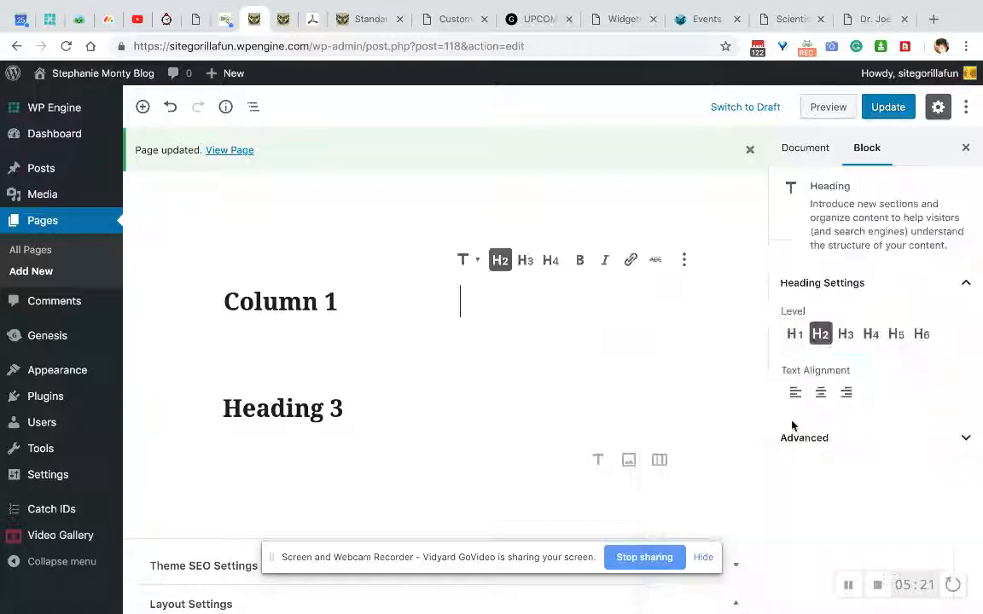
text(Colum)
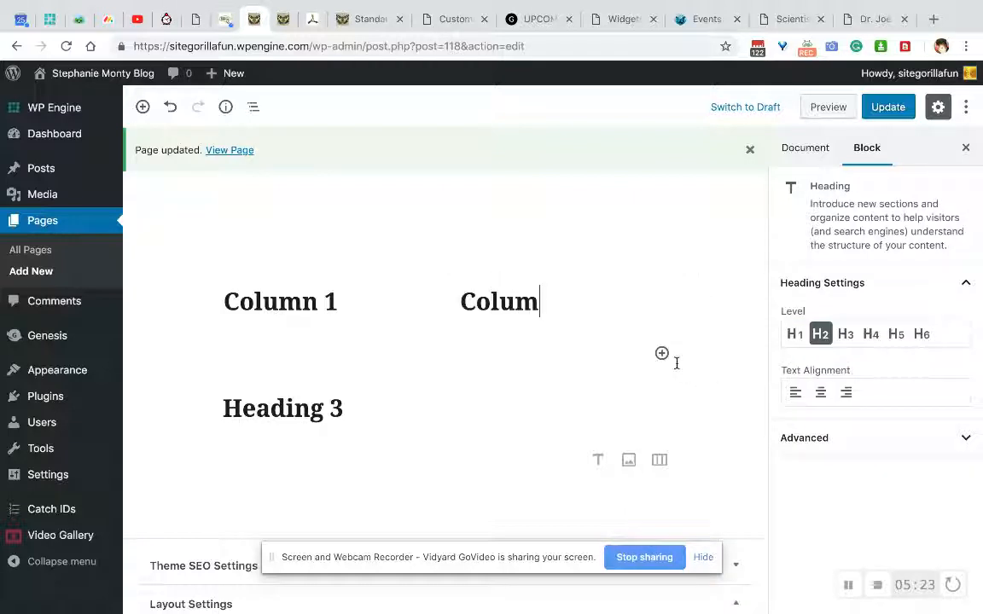
text(n 2)
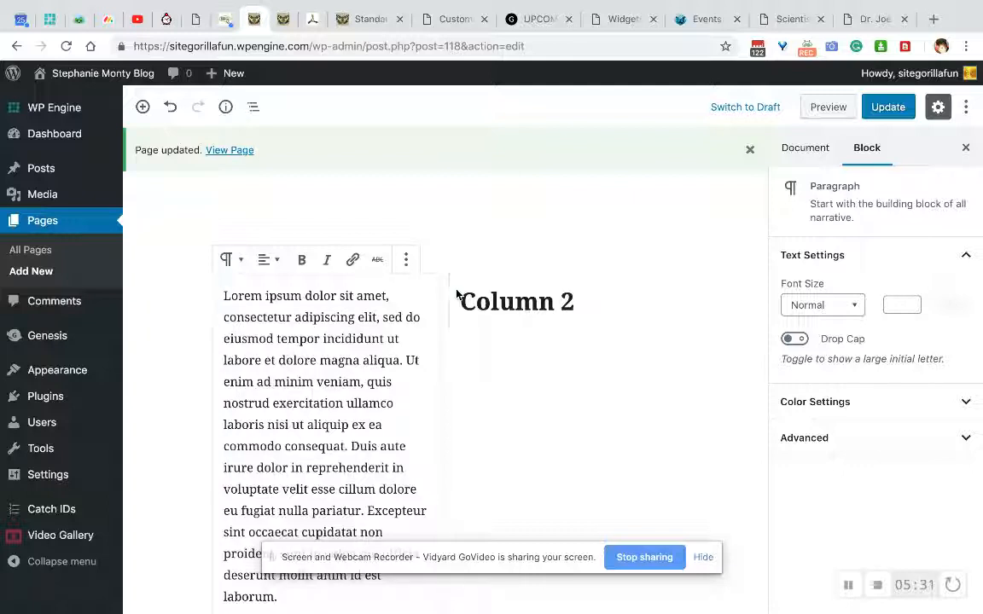
click(515, 301)
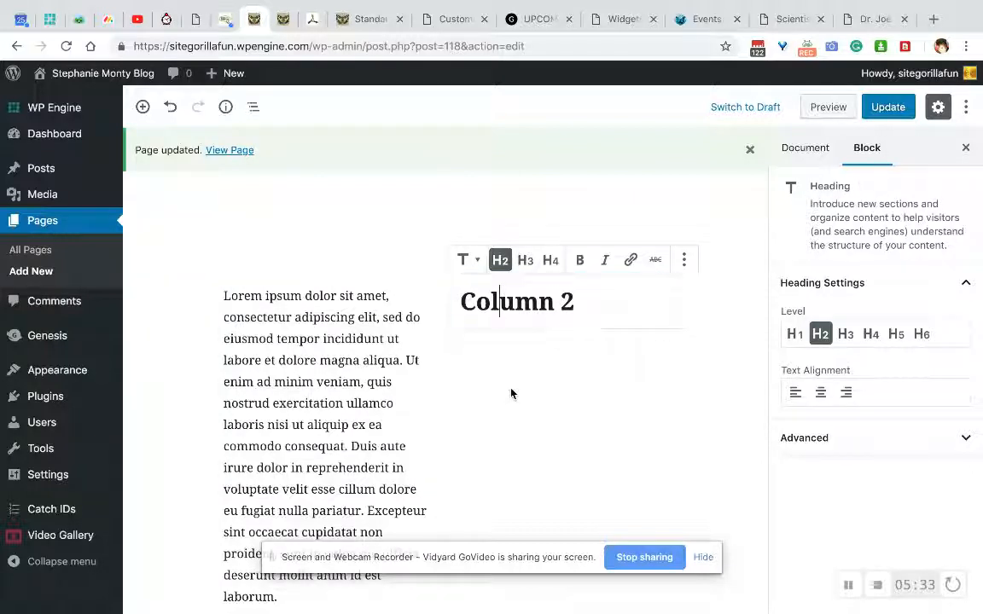
mouse_move(645, 347)
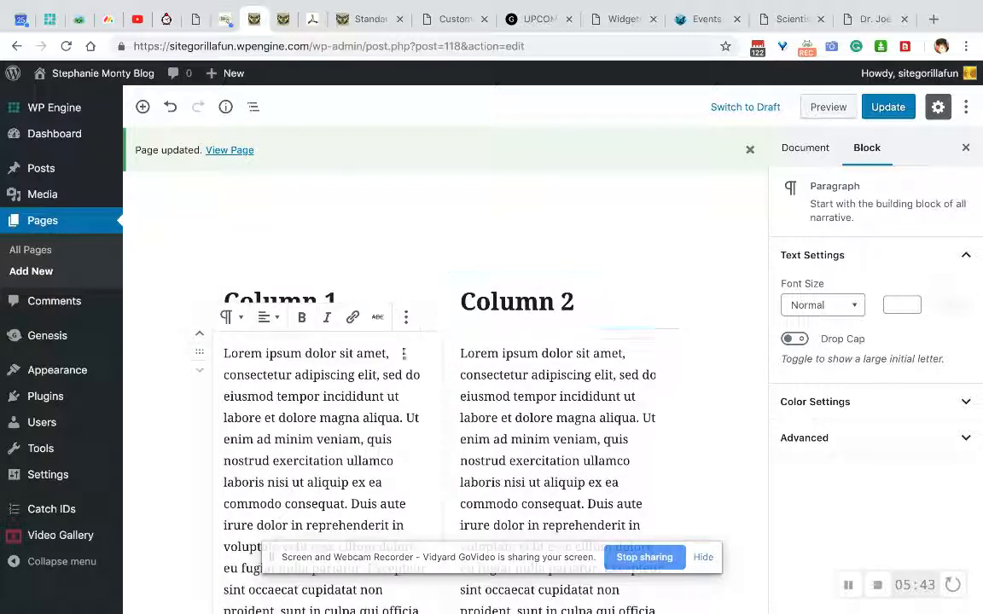
scroll(down, 3)
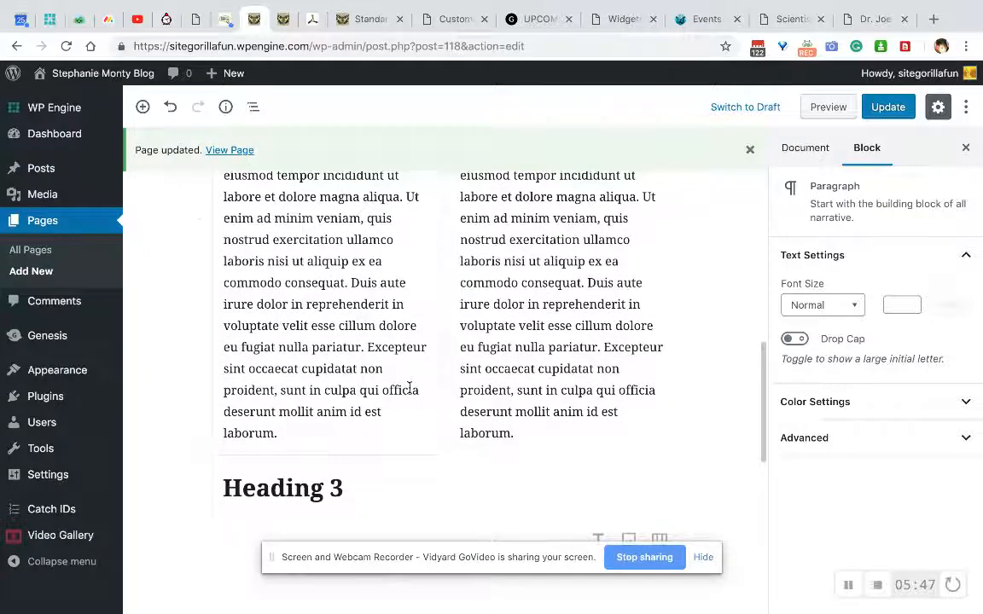
scroll(down, 3)
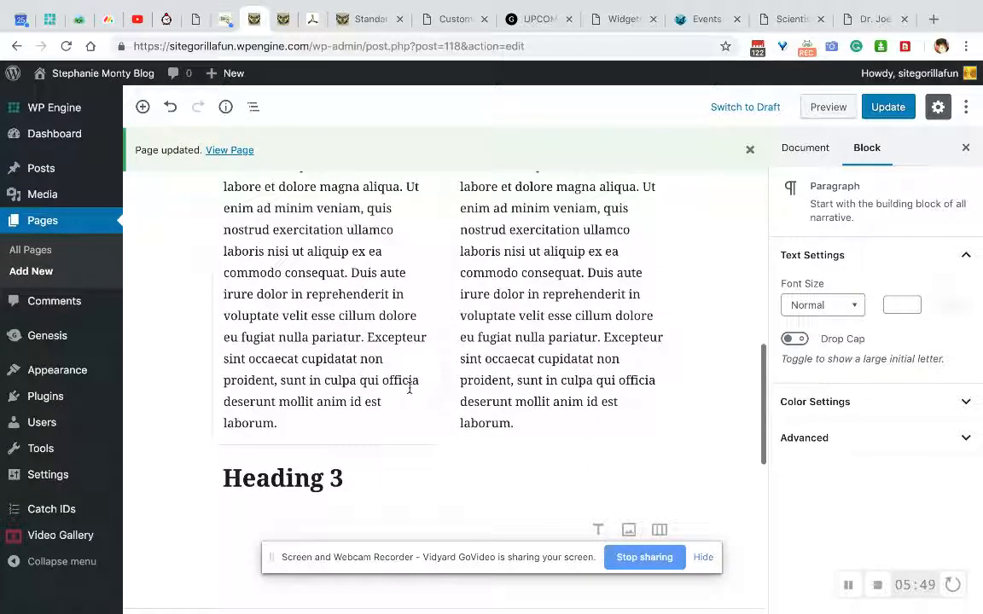
scroll(up, 3)
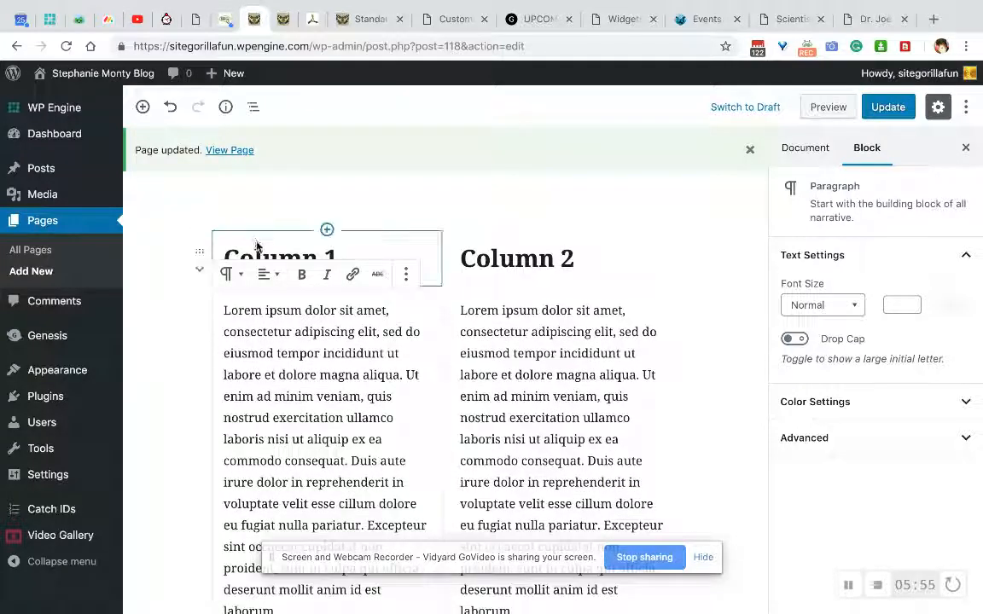
mouse_move(249, 229)
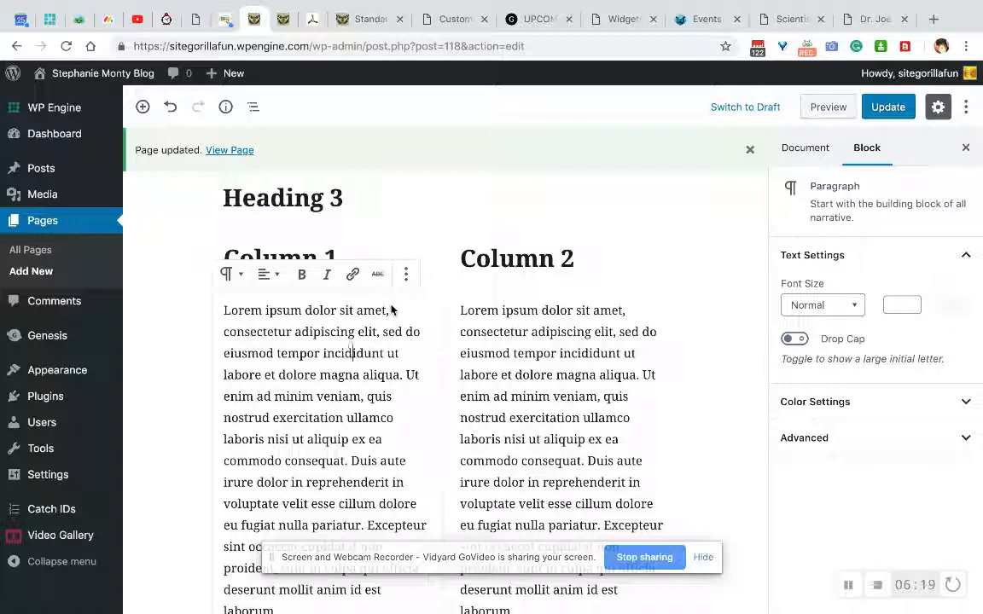
Step: Select the lorem ipsum paragraph in Column 1 after moving Heading 3 above the columns
click(406, 273)
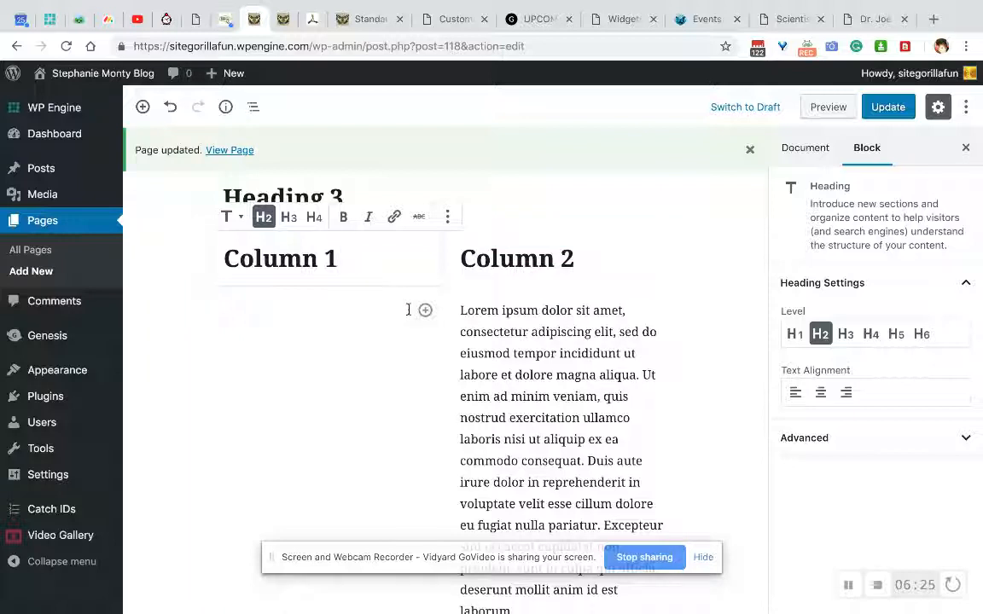
Step: Replace Column 1's paragraph with the seedling tray photo from the Media Library
click(425, 311)
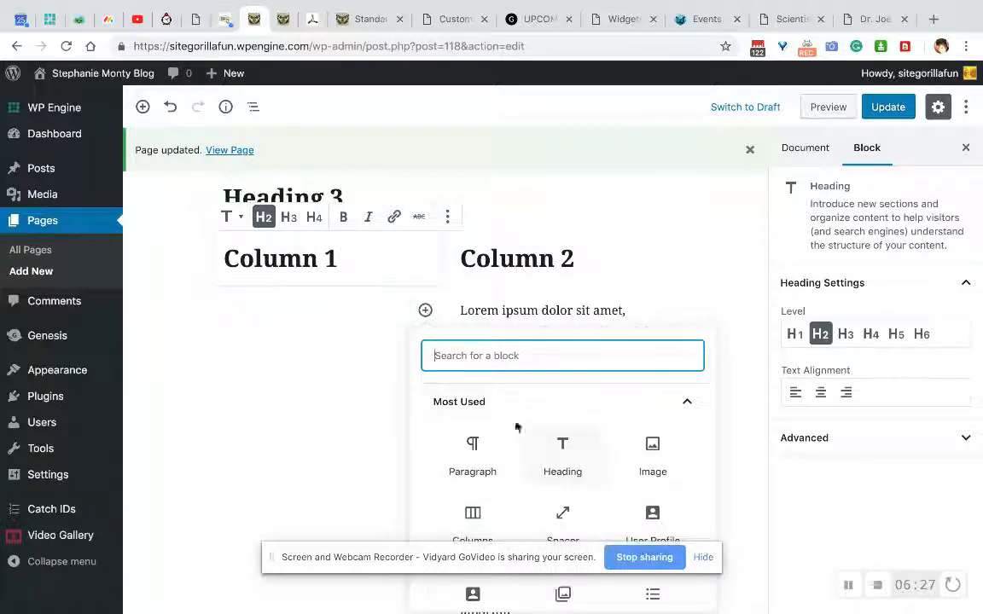
text(image)
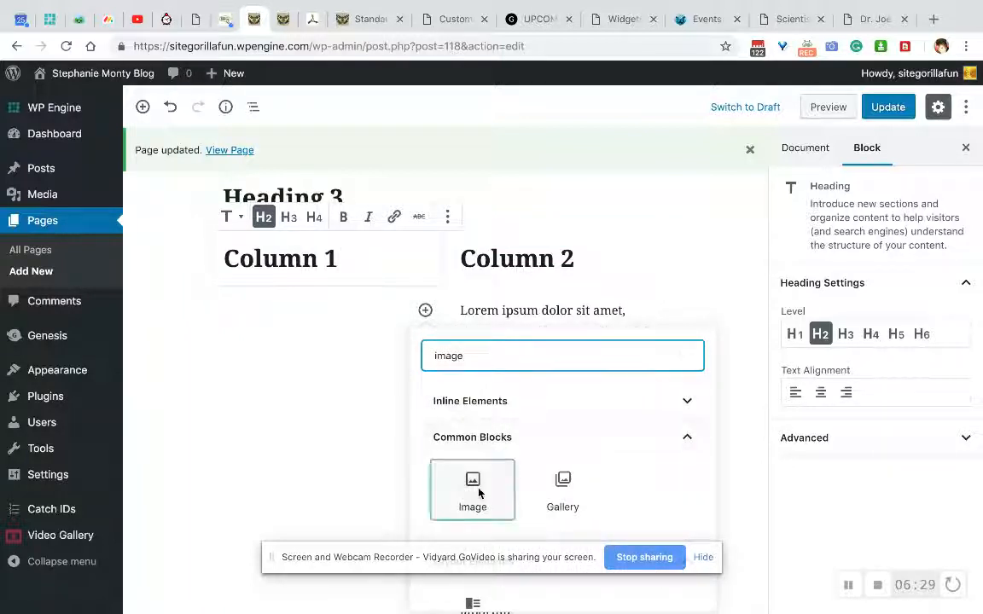
click(471, 489)
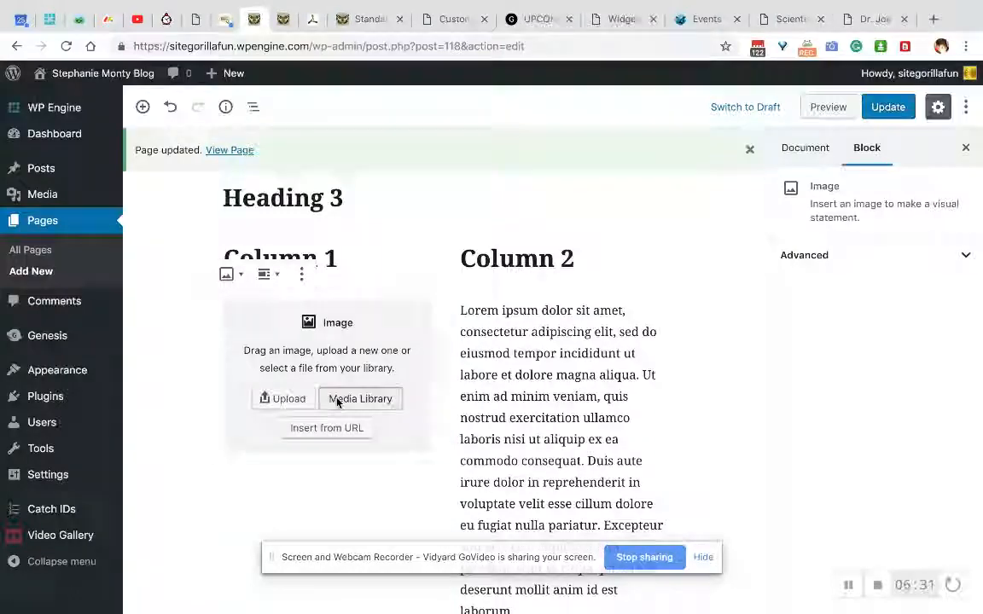
click(362, 399)
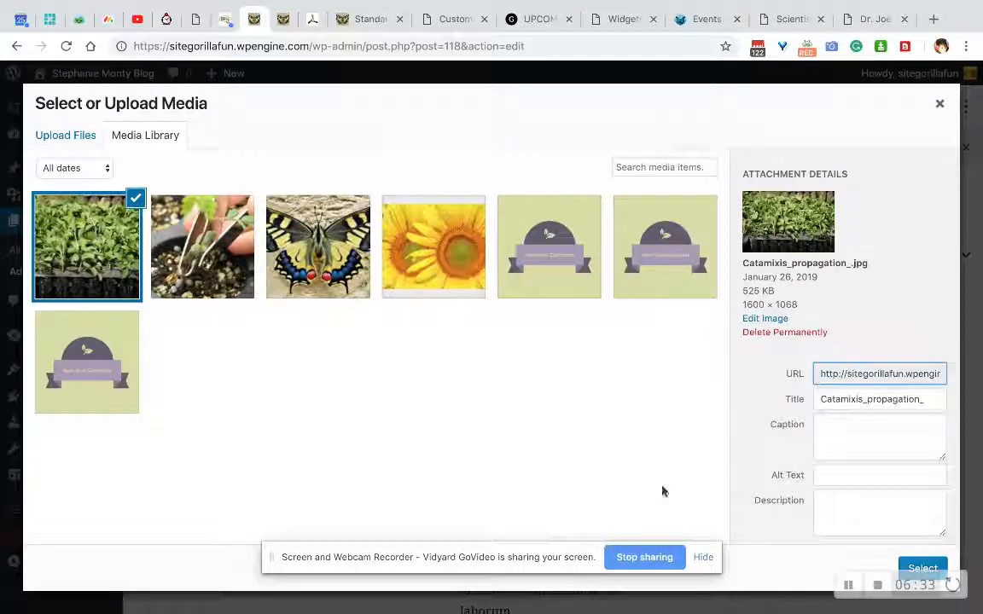
click(921, 569)
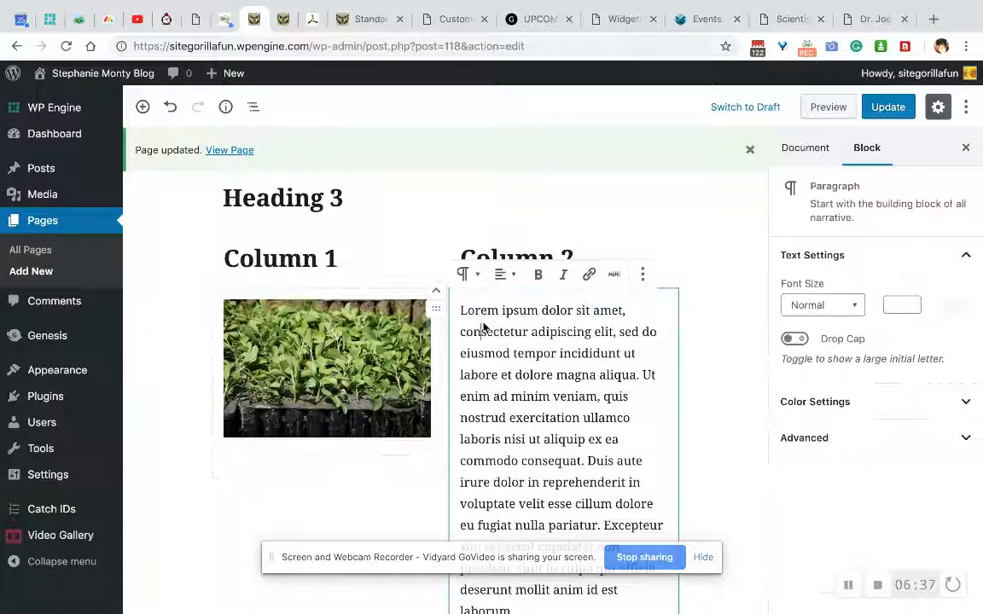
click(642, 273)
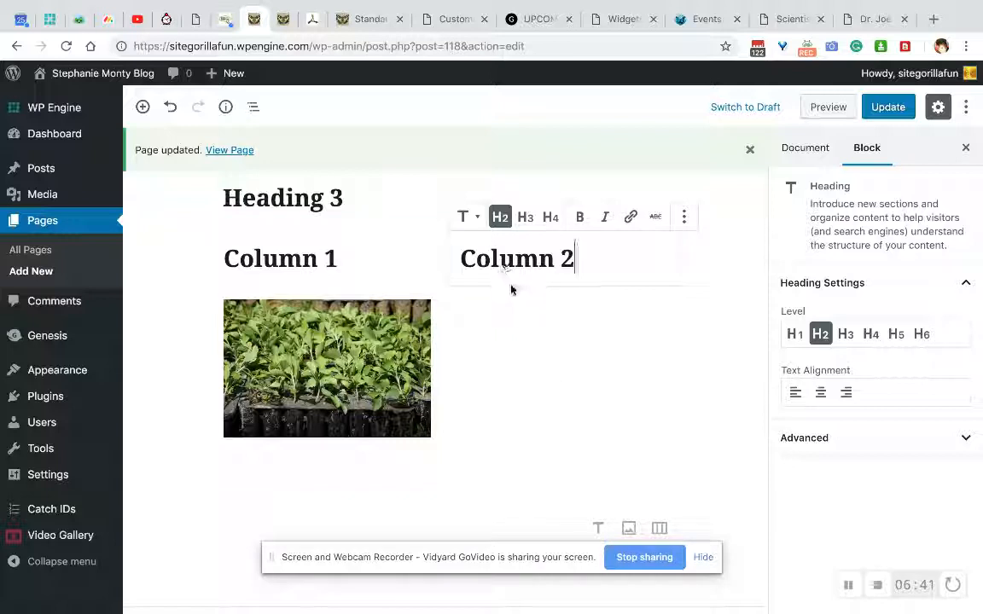
Step: Replace Column 2's paragraph with the swallowtail butterfly photo from the Media Library
click(662, 311)
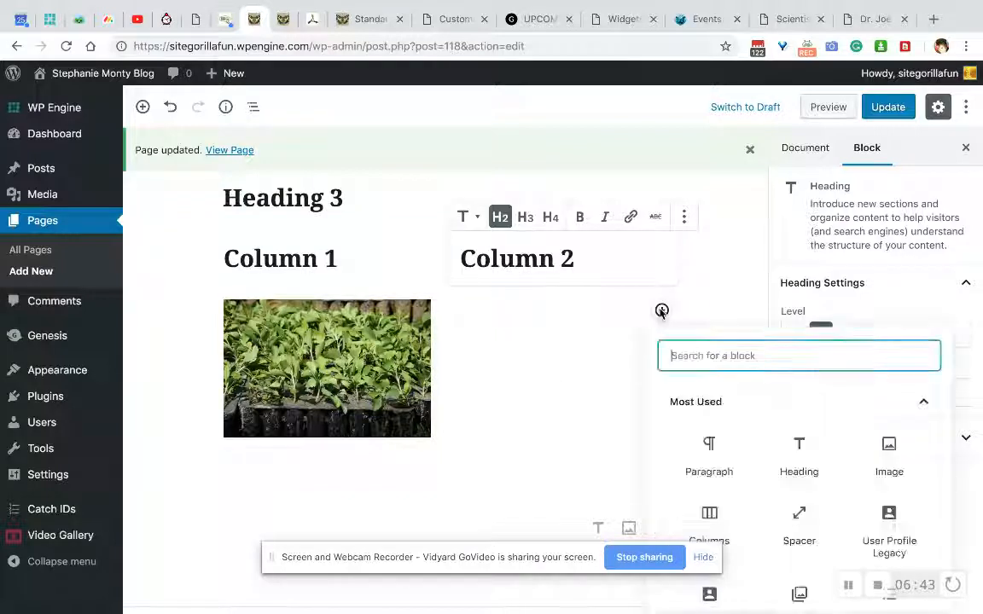
click(888, 458)
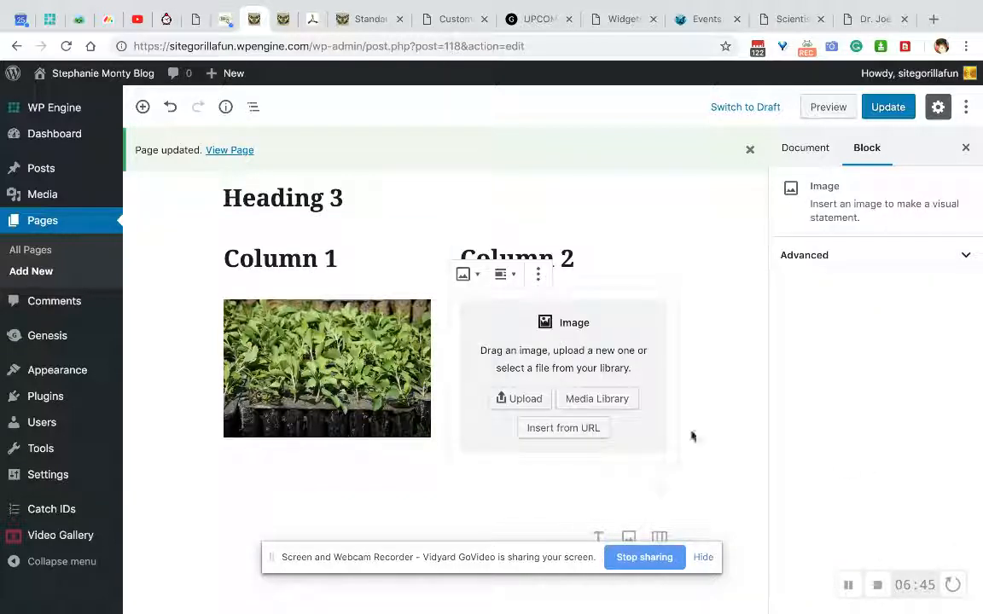
click(597, 400)
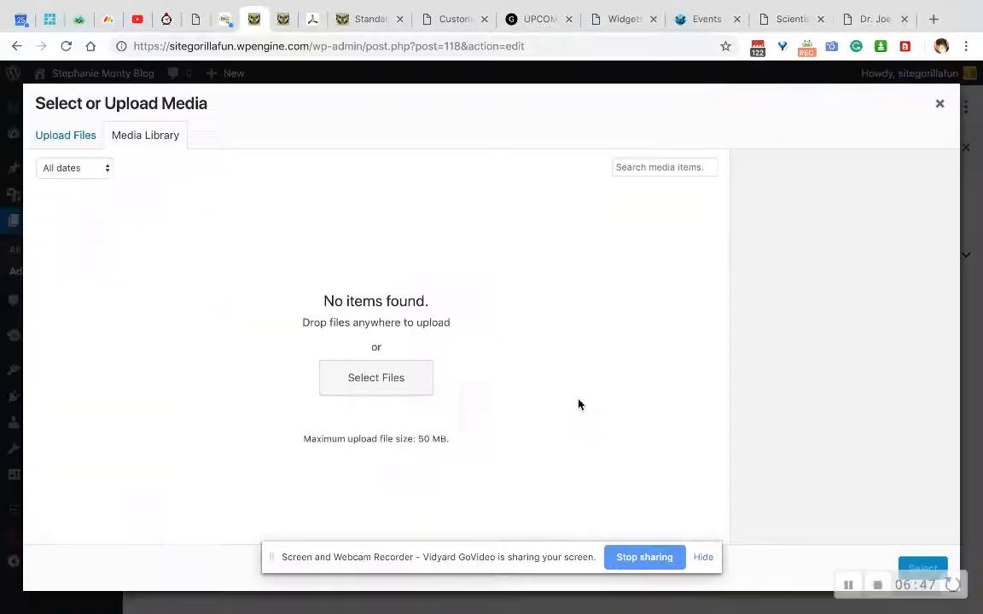
click(201, 245)
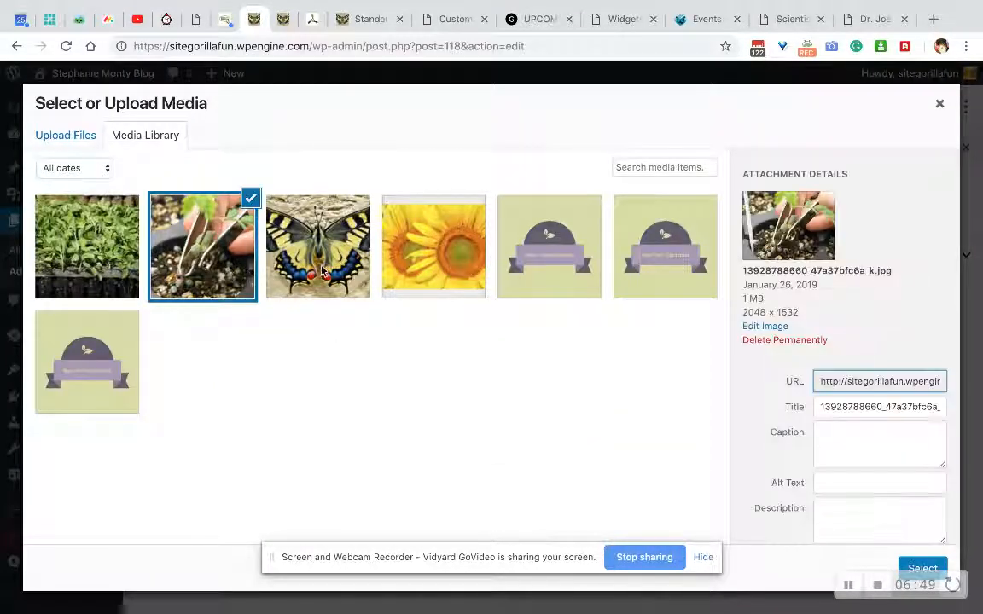
click(317, 246)
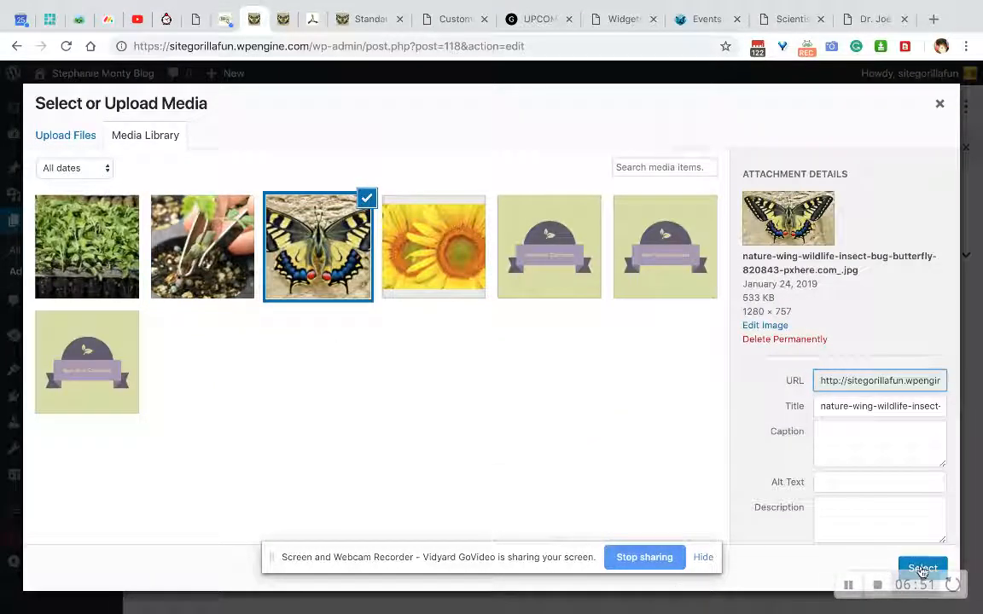
click(922, 569)
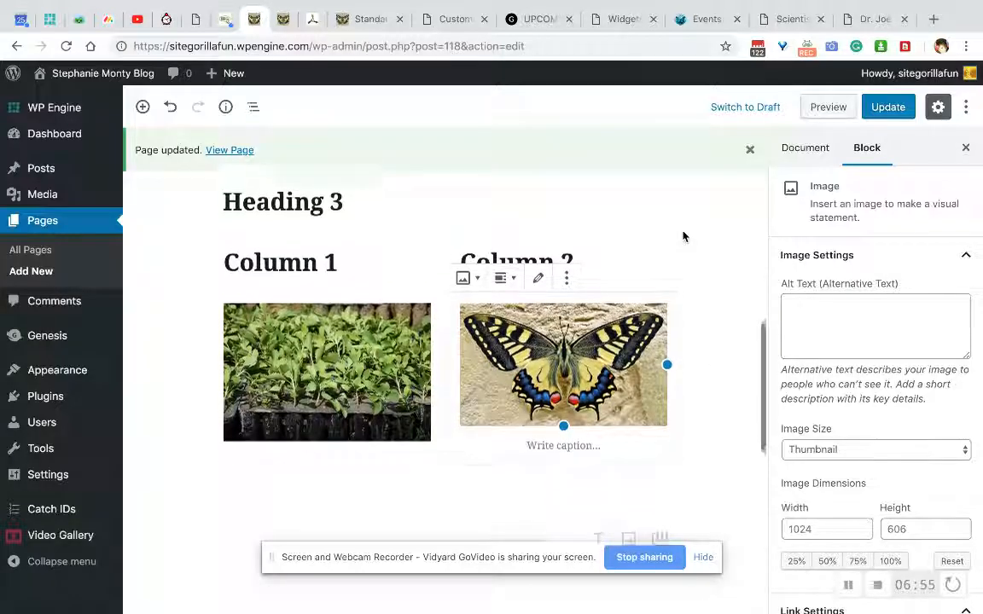
scroll(down, 3)
text(Caption 1)
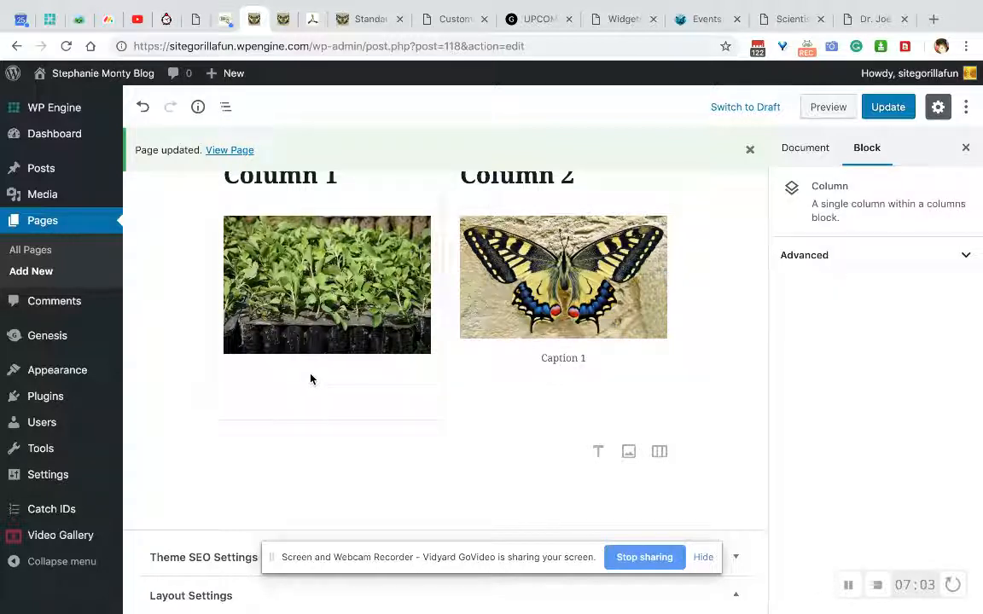
Step: Add a caption under the Column 1 seedling photo, then return to the published page
click(328, 285)
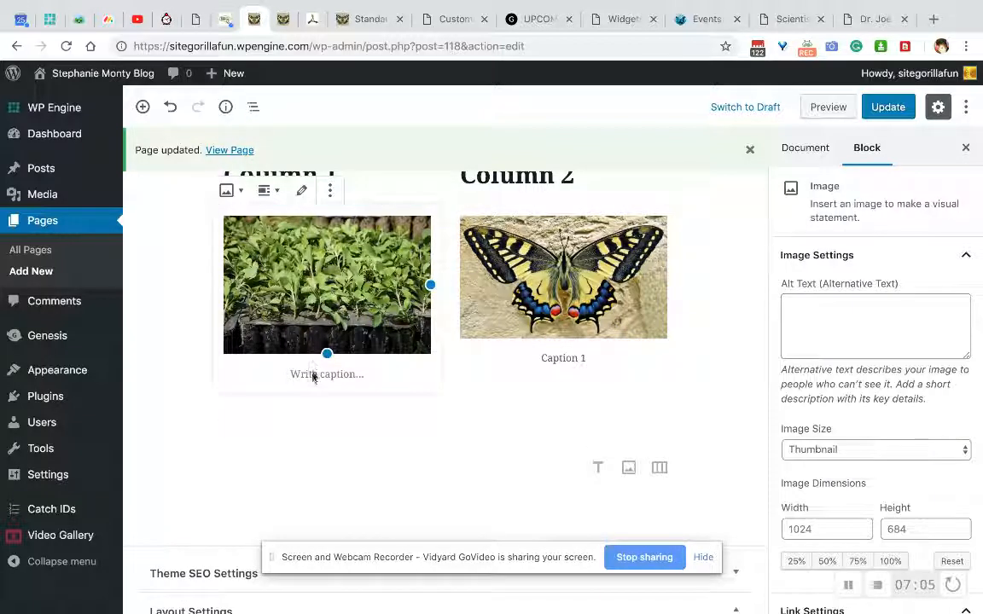
click(328, 374)
text(caption 2)
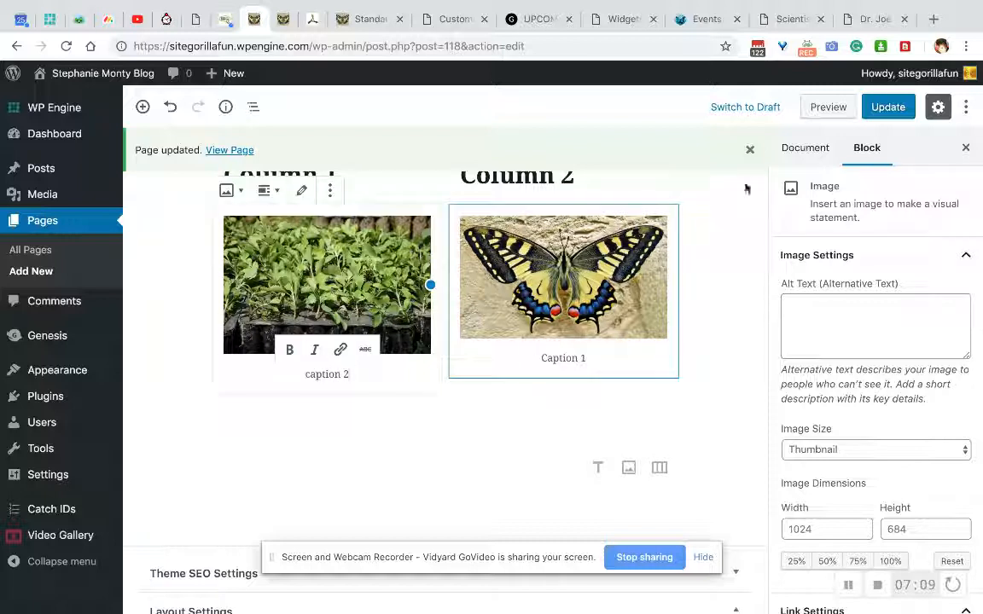
click(888, 106)
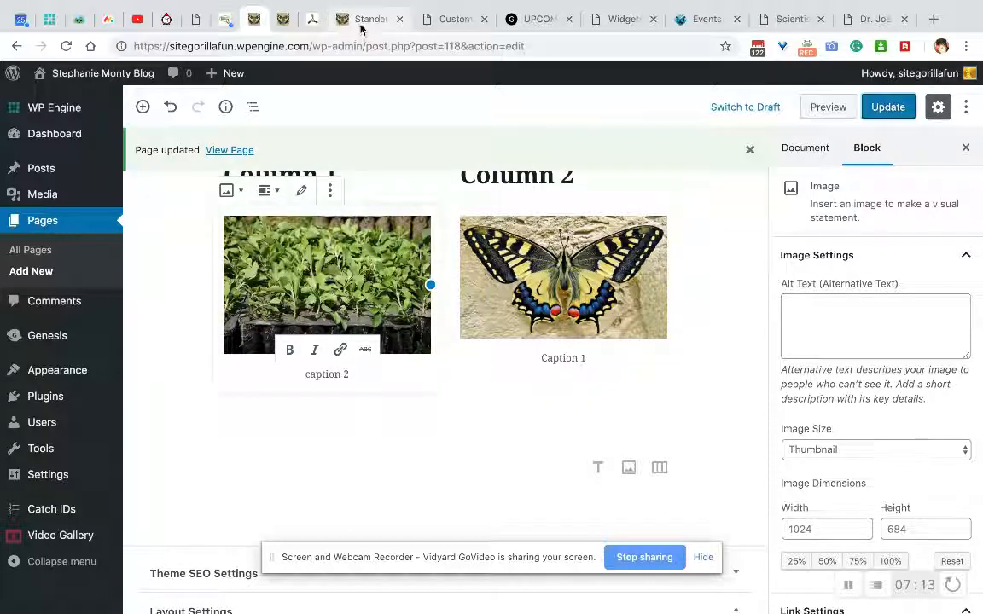
click(229, 150)
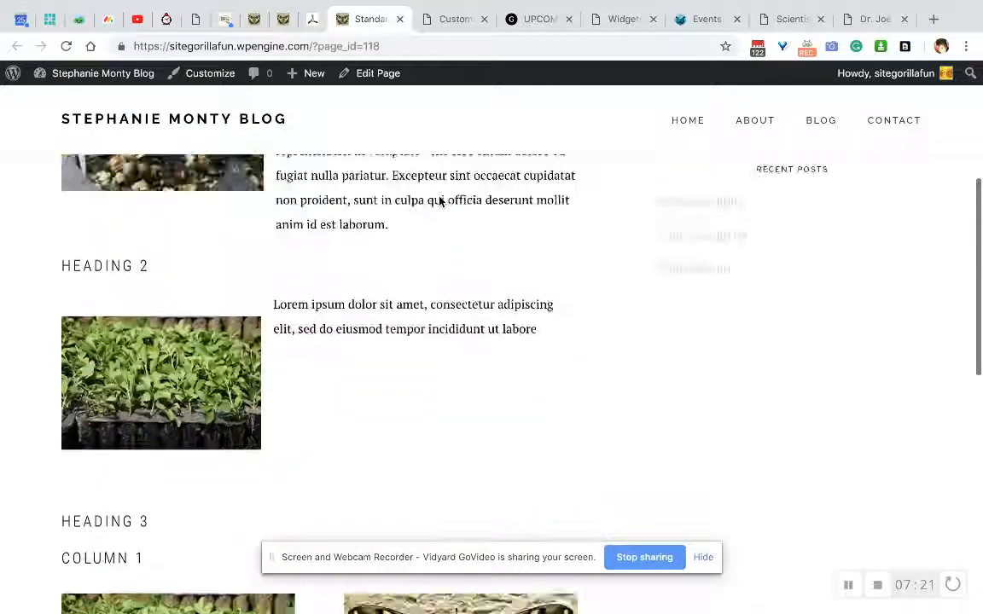
Step: Scroll the live page to reveal Heading 3 with the Column 1 and Column 2 photos
scroll(down, 3)
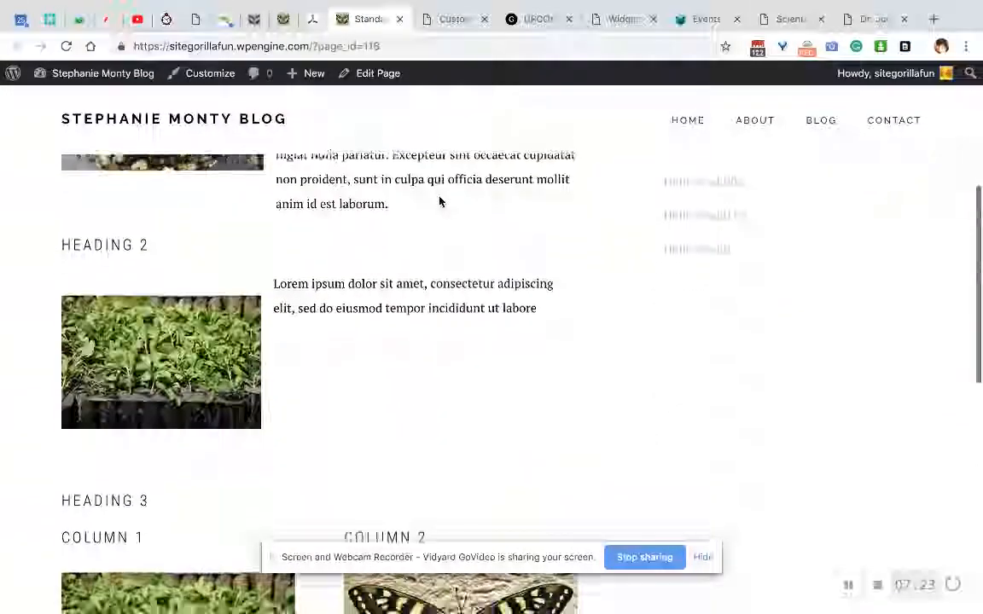